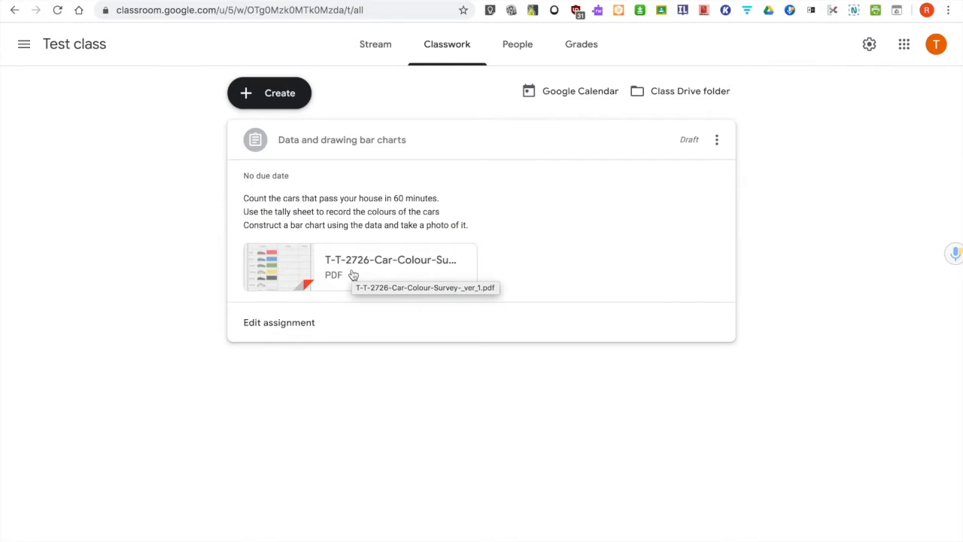
pyautogui.moveTo(489, 107)
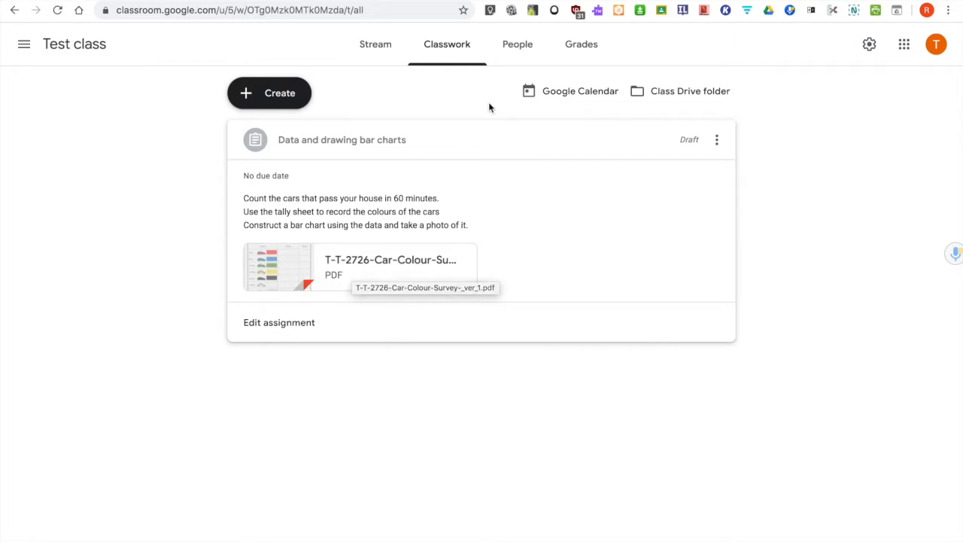
pyautogui.moveTo(465, 77)
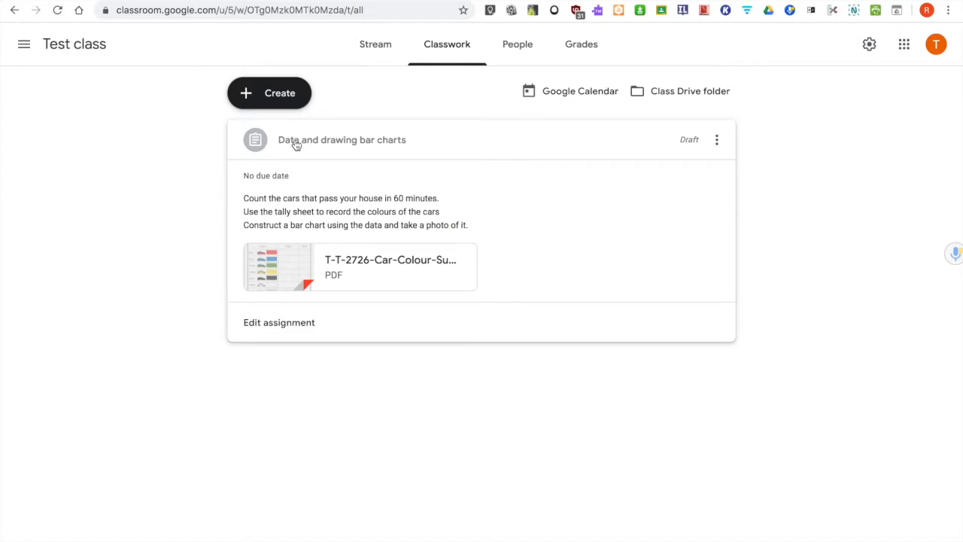
pyautogui.moveTo(704, 148)
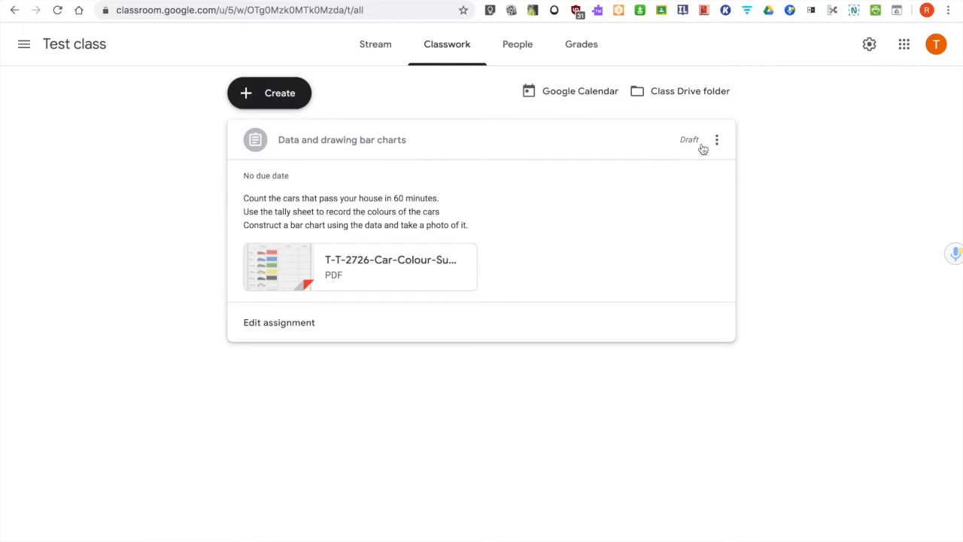
# Show the actions for the draft 'Data and drawing bar charts' assignment.
pyautogui.click(716, 140)
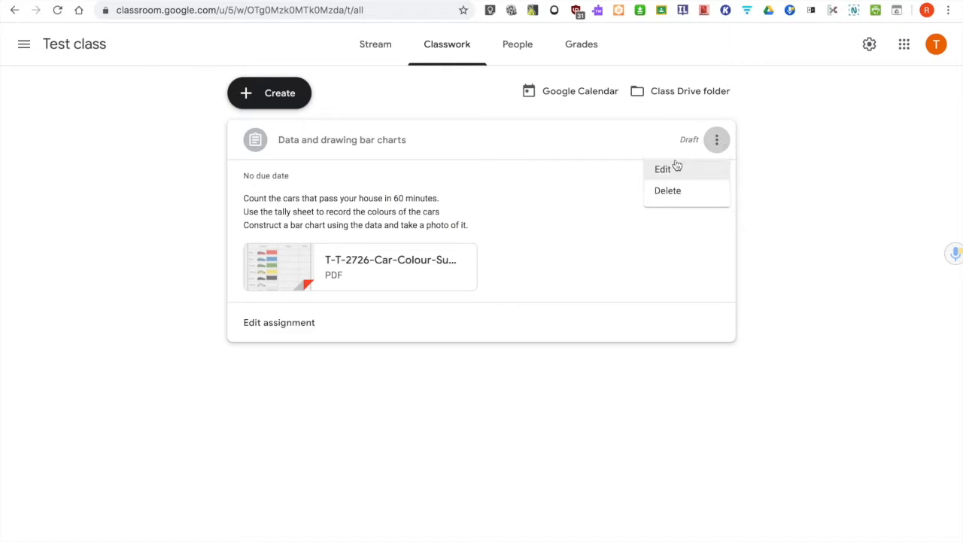
# Edit the draft bar-chart assignment and show the rubric-adding choices.
pyautogui.click(662, 168)
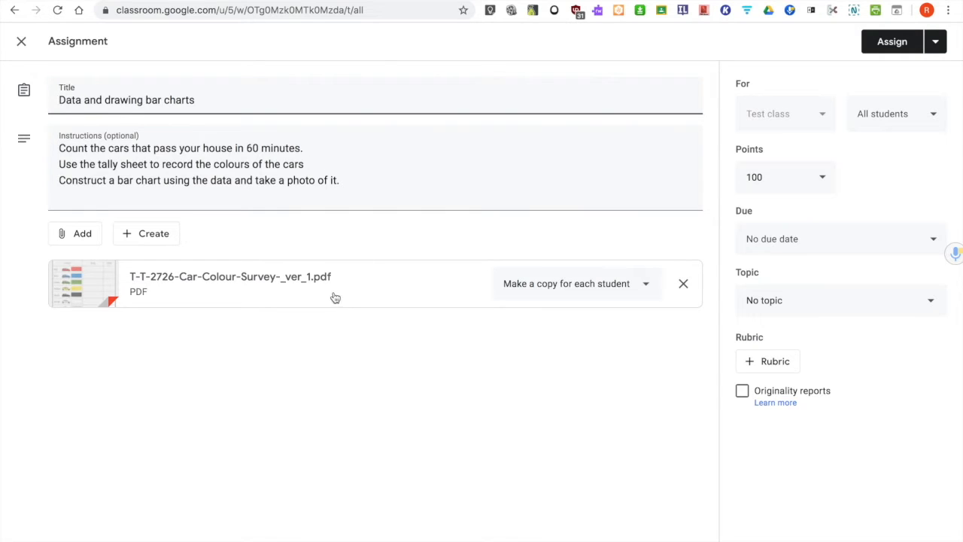
pyautogui.moveTo(60, 282)
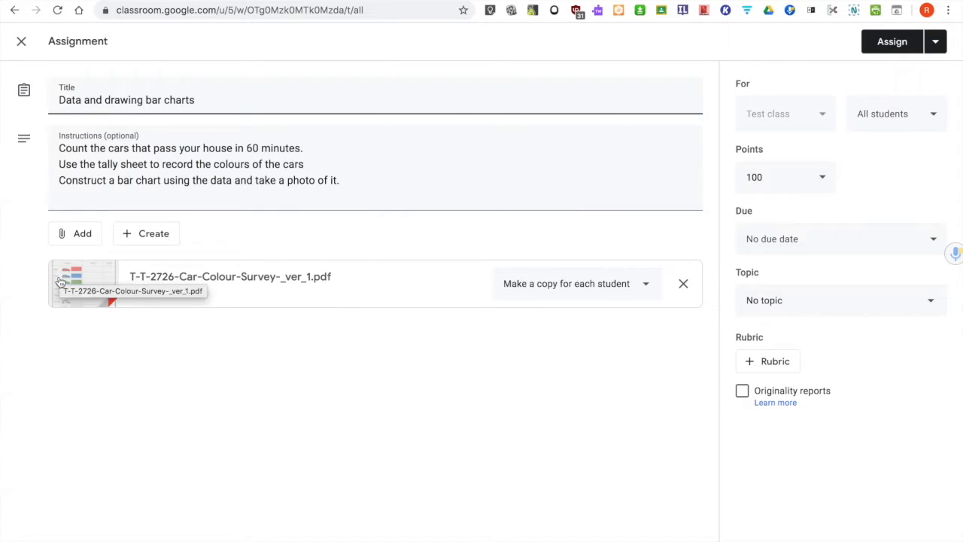
pyautogui.moveTo(440, 290)
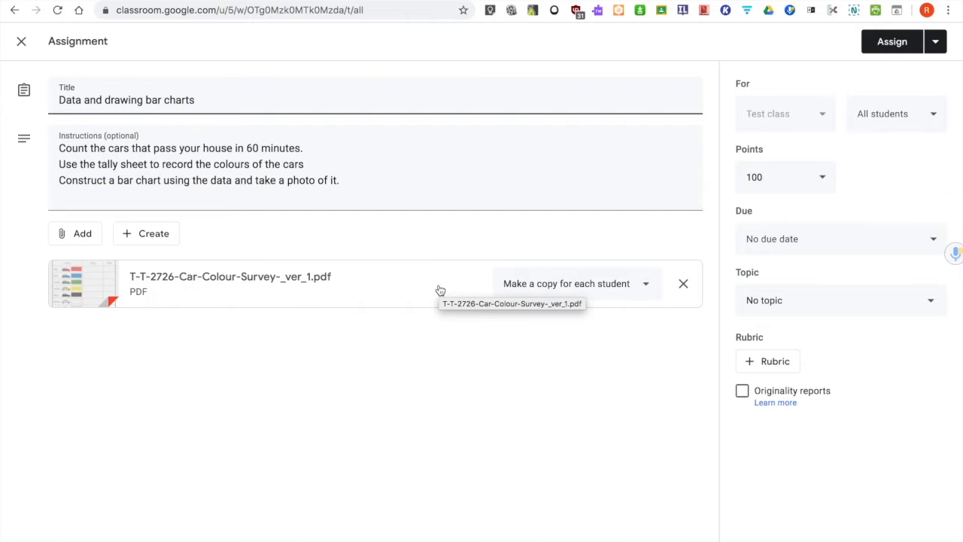
pyautogui.moveTo(664, 303)
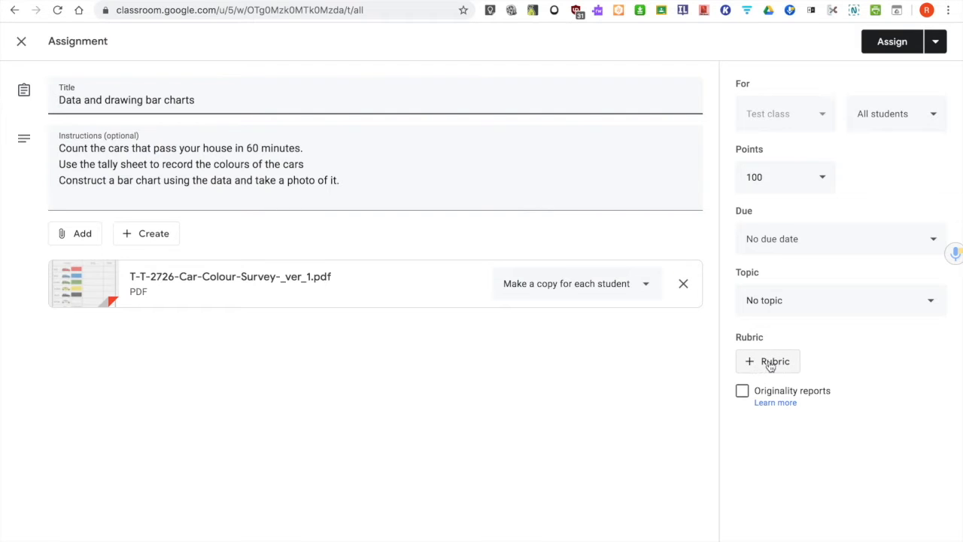
pyautogui.click(767, 361)
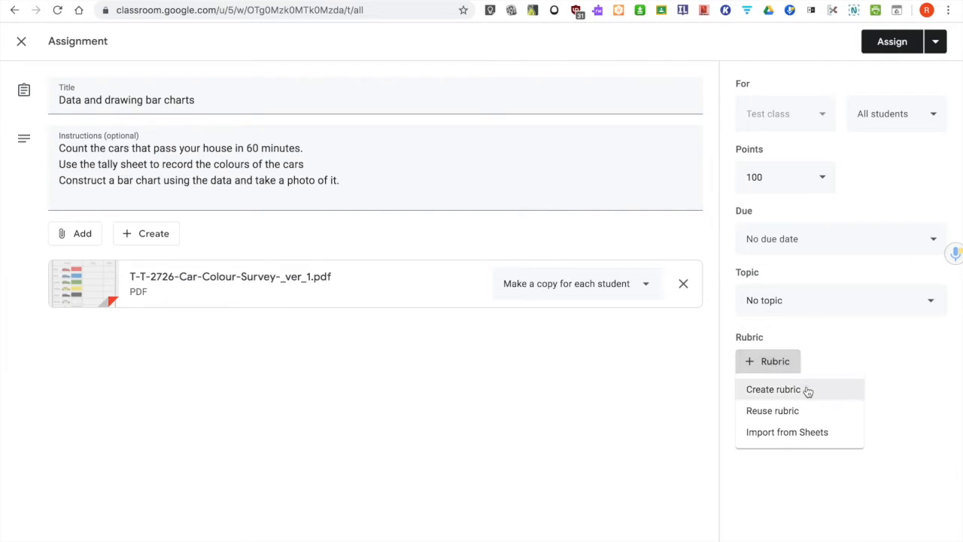
pyautogui.moveTo(772, 410)
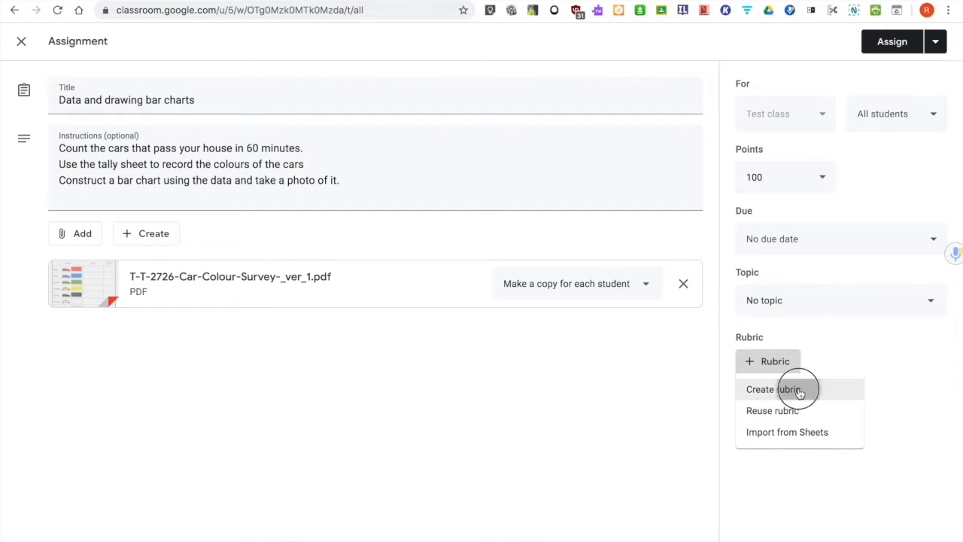
# Start a new rubric with a 'Title' criterion whose first level has a smiley title.
pyautogui.click(775, 389)
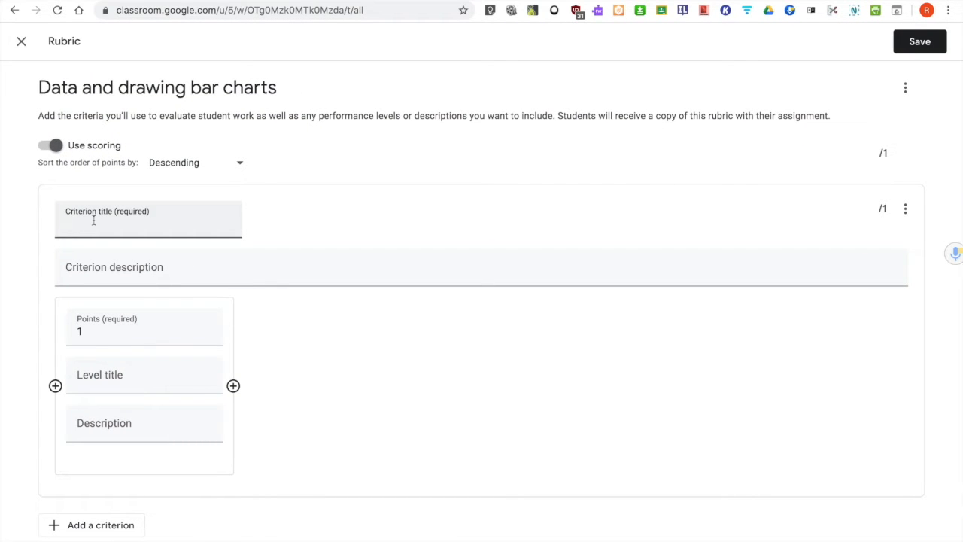
pyautogui.write('Ti')
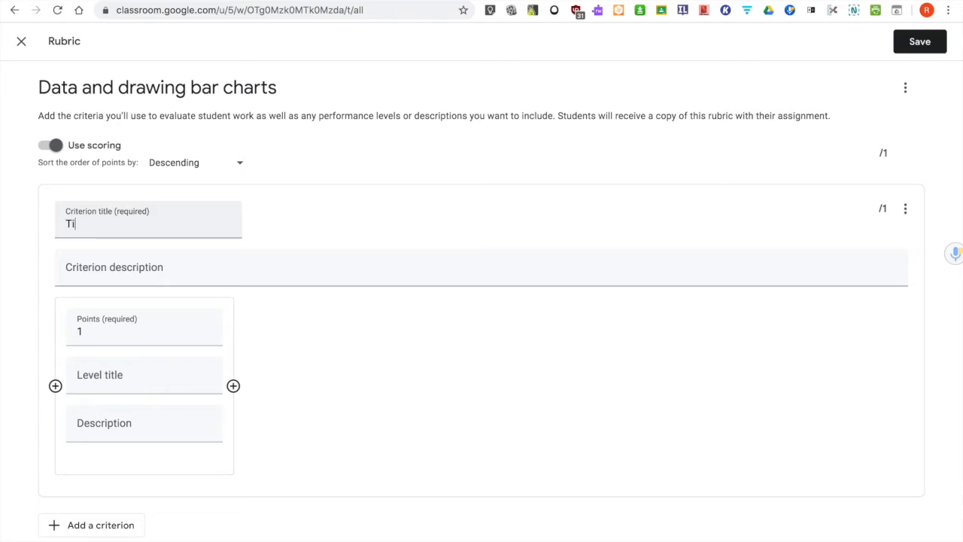
pyautogui.write('tle')
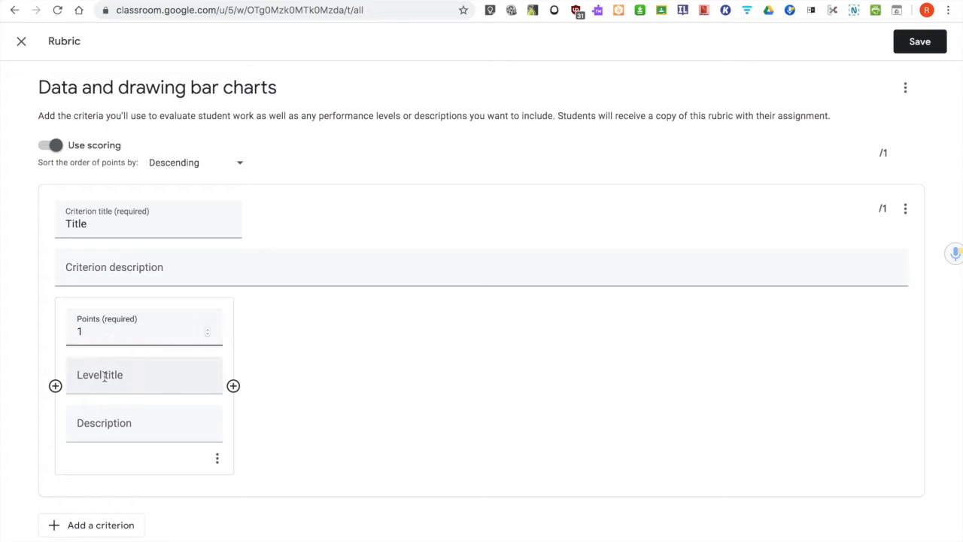
pyautogui.rightClick(99, 375)
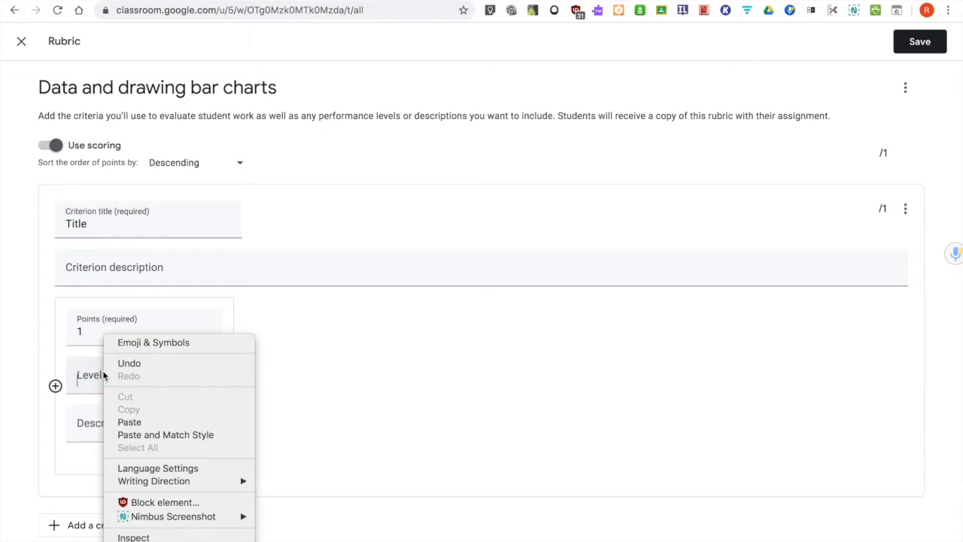
pyautogui.click(280, 30)
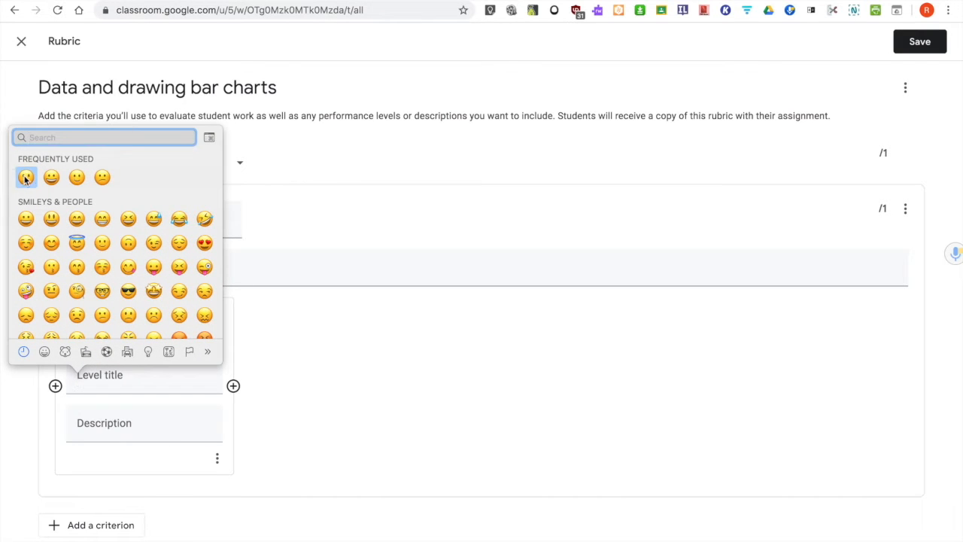
pyautogui.click(51, 177)
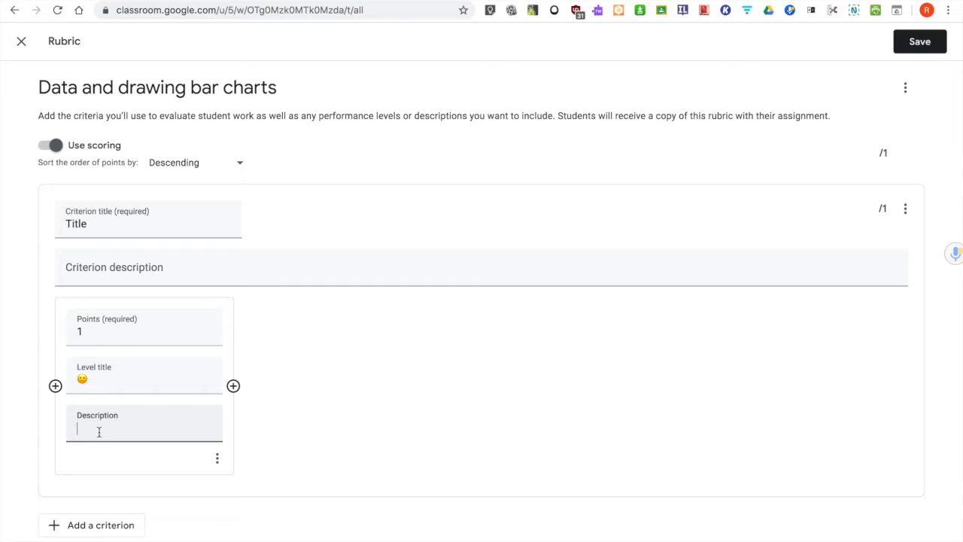
# Describe the 1-point level as 'The title is messy and unclear.'.
pyautogui.write('The t')
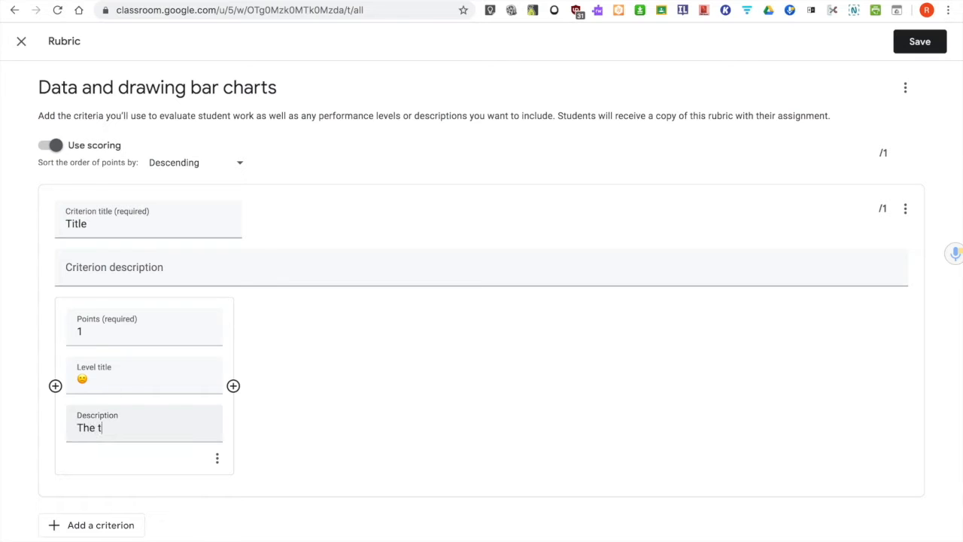
pyautogui.write('itle is mess')
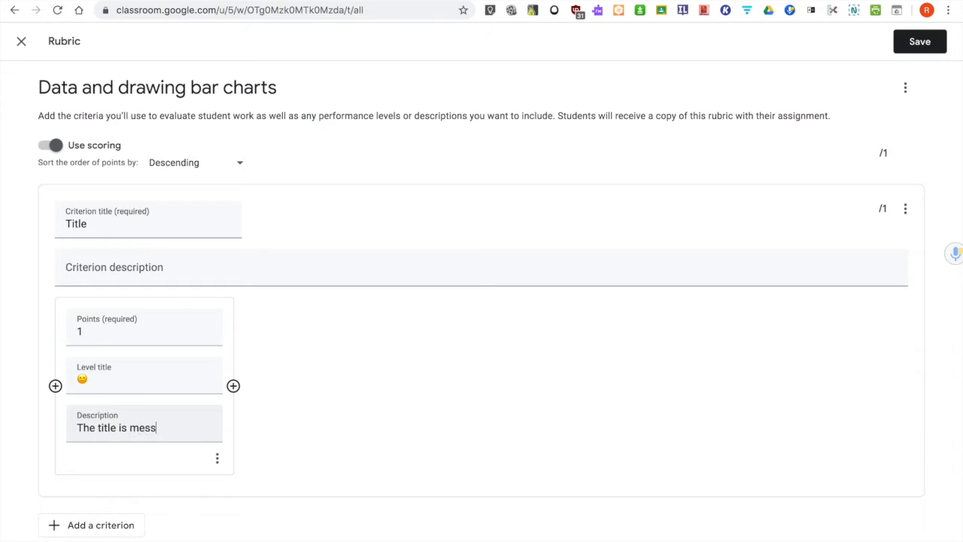
pyautogui.write('y and uncle')
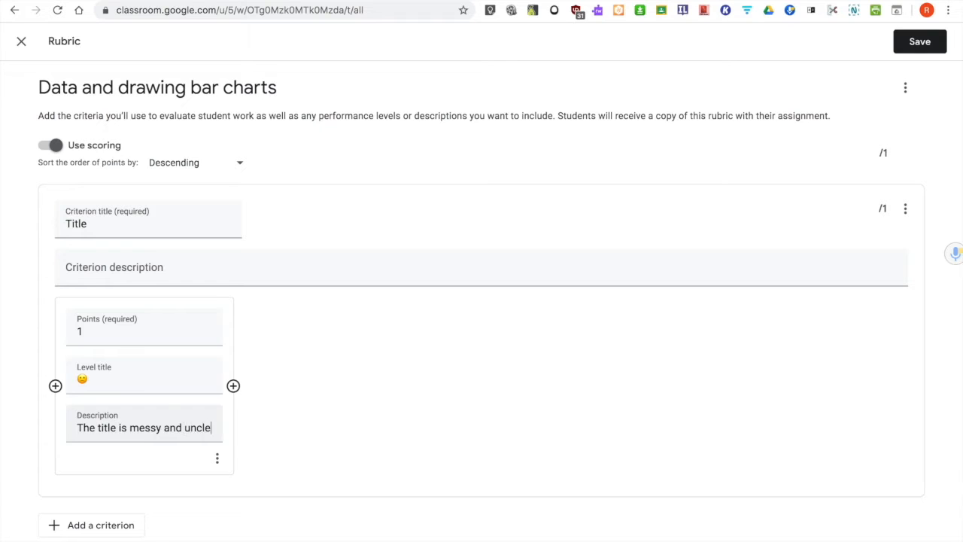
pyautogui.write('ar.')
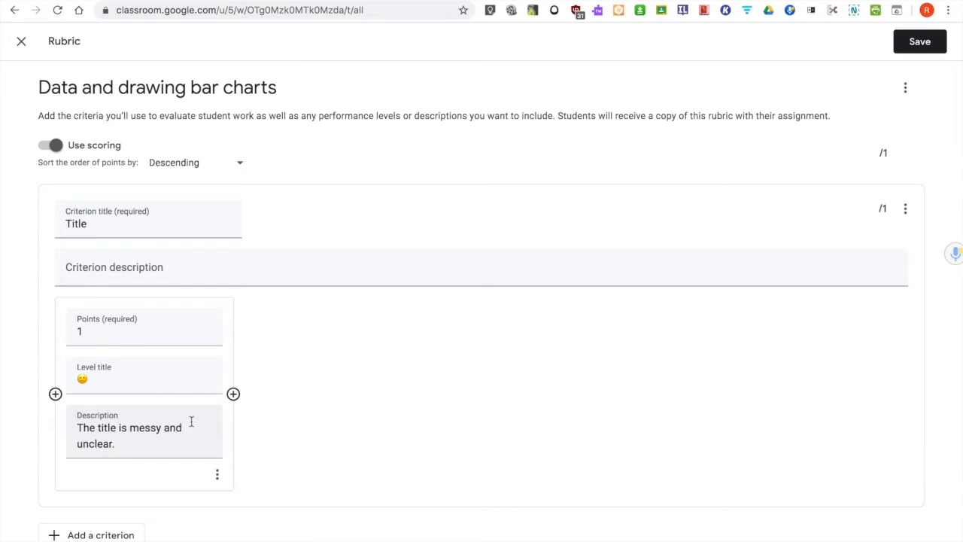
# Add a 2-point Title level reading 'There is a clear title that explains the chart.'.
pyautogui.click(233, 394)
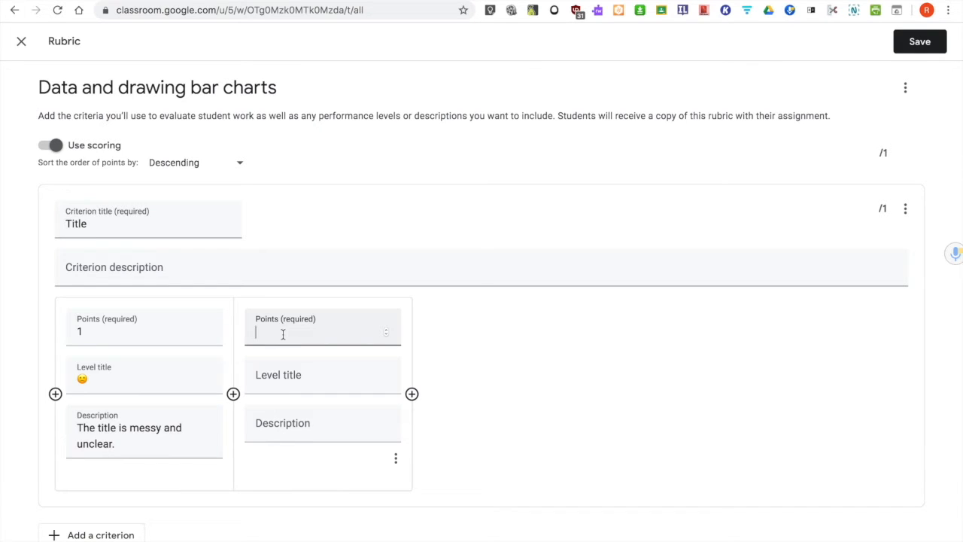
pyautogui.write('2')
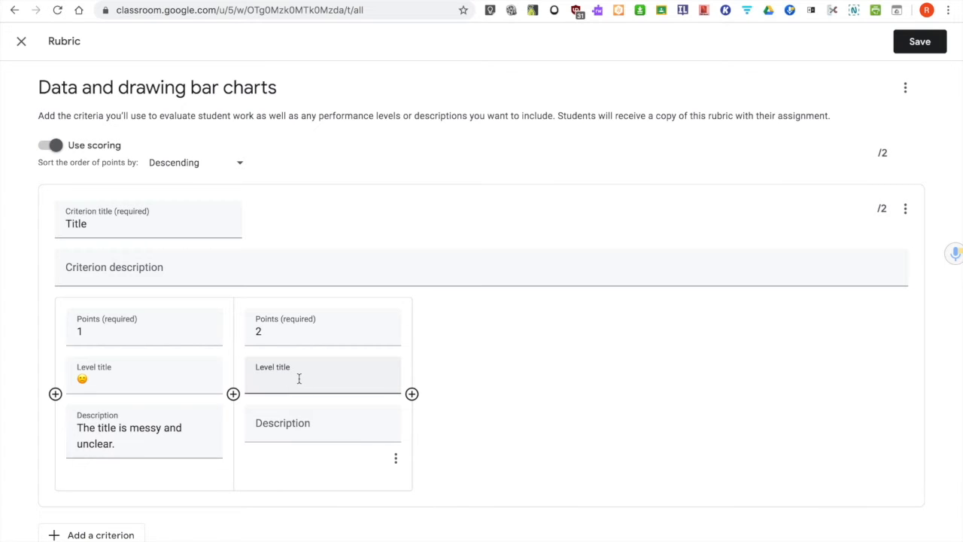
pyautogui.click(322, 380)
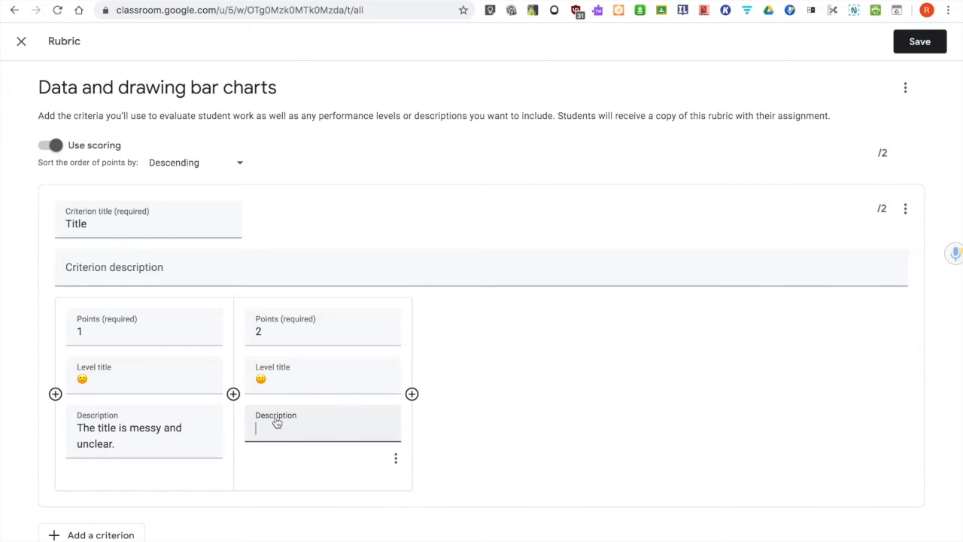
pyautogui.write('Thers')
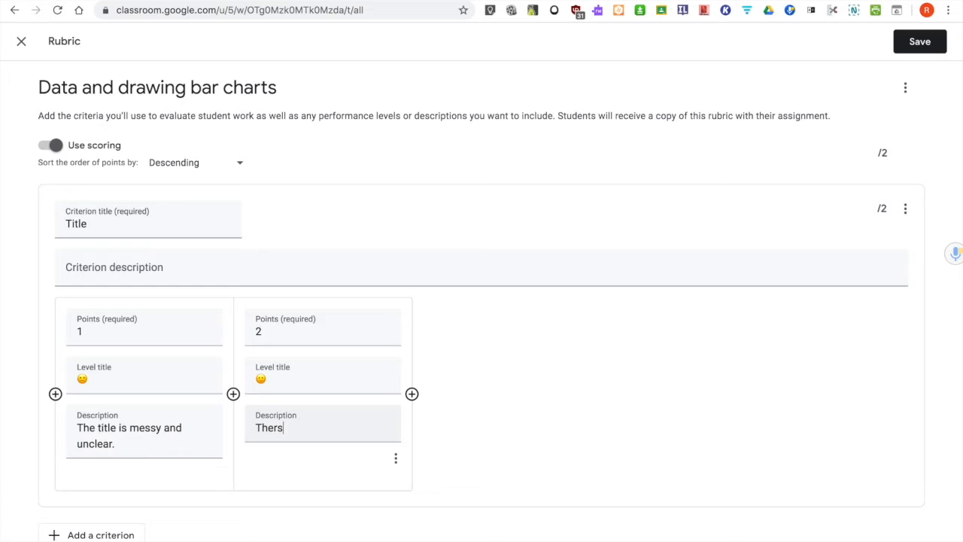
pyautogui.write('There is a cl')
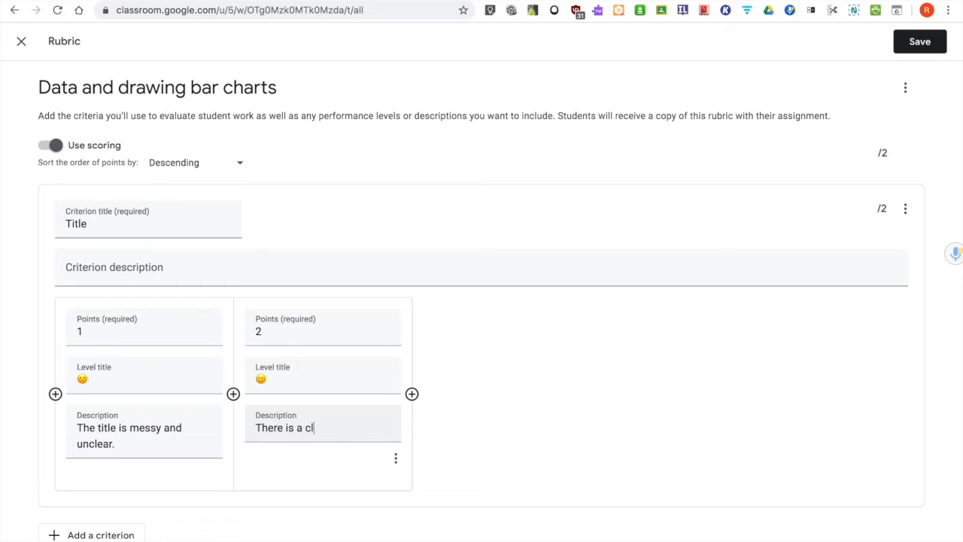
pyautogui.write('ear')
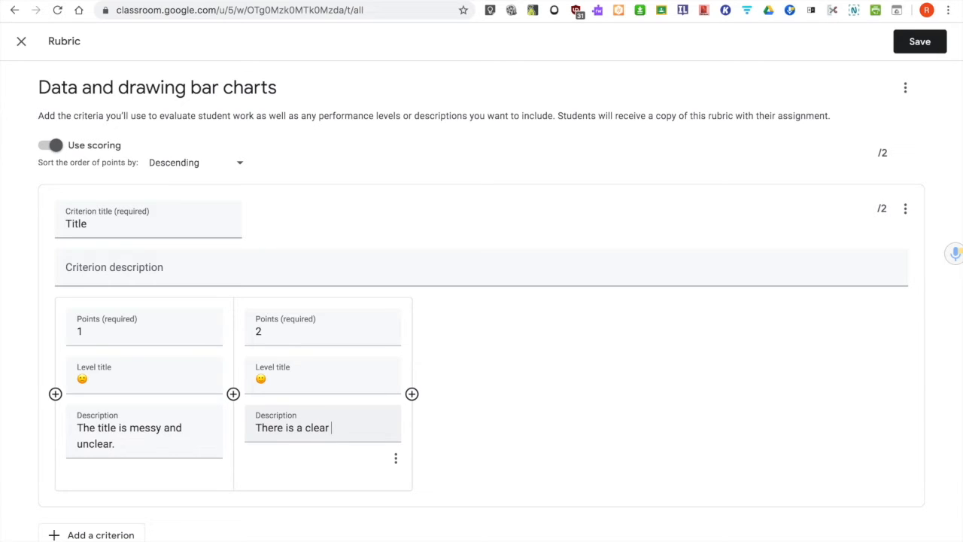
pyautogui.write('title that e')
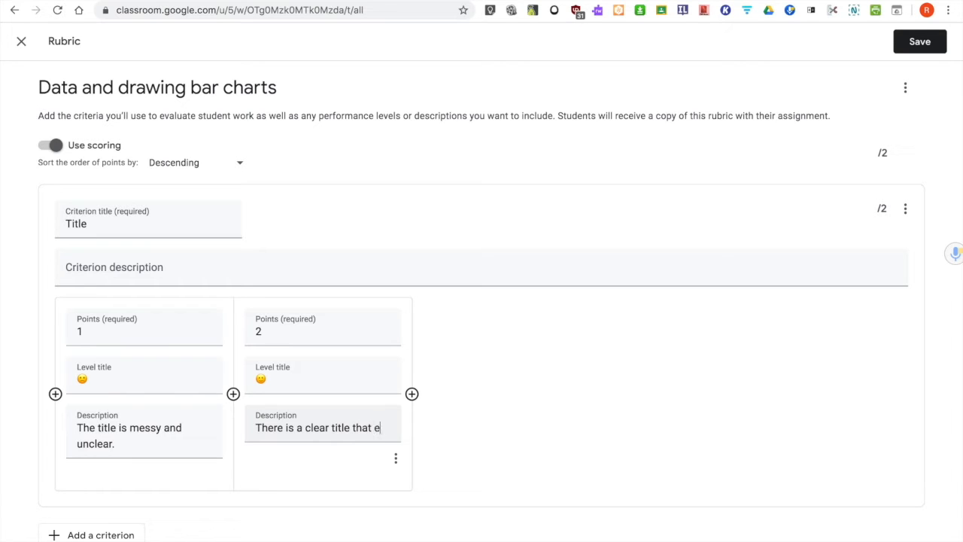
pyautogui.write('xplains the chart.')
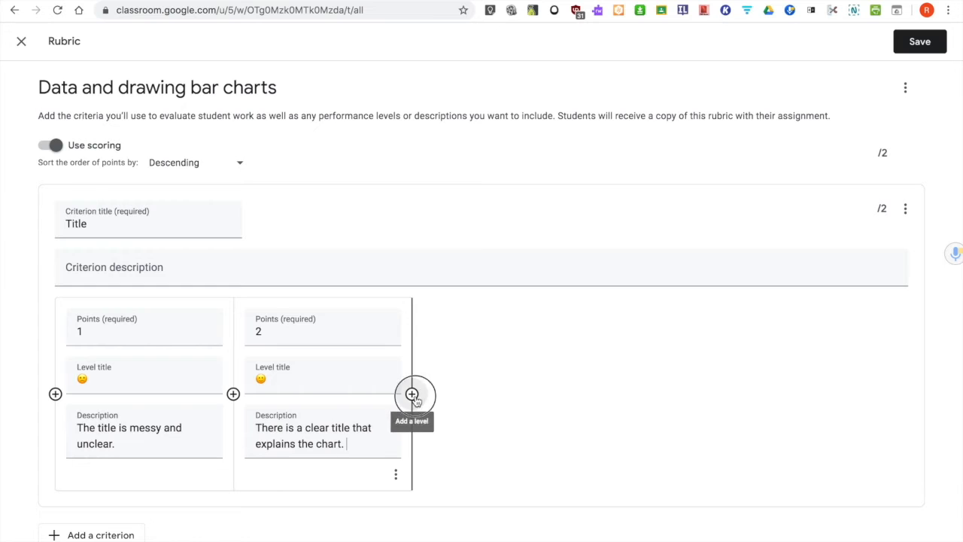
# Add a 3-point smiley-titled level: 'There is a clear underlined title that explains the chart.'.
pyautogui.click(411, 394)
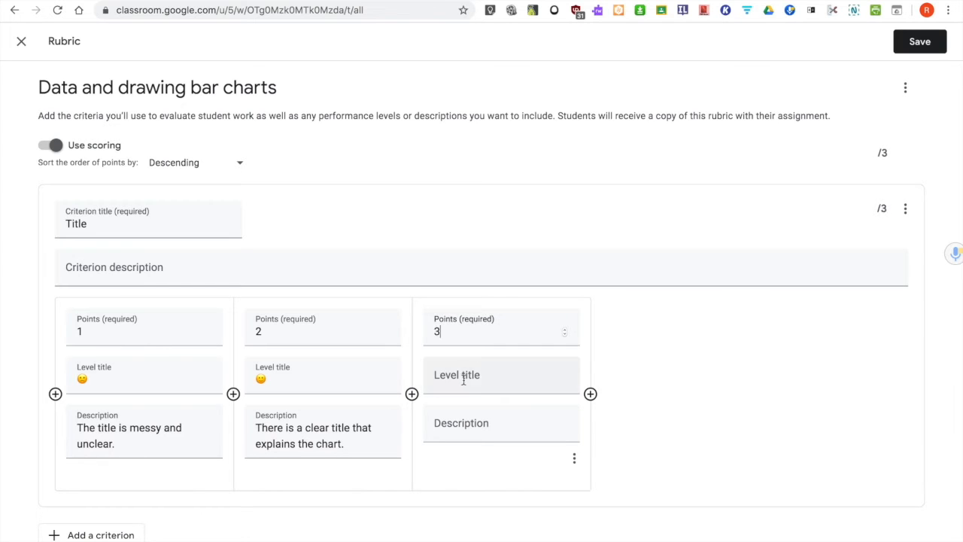
pyautogui.click(501, 374)
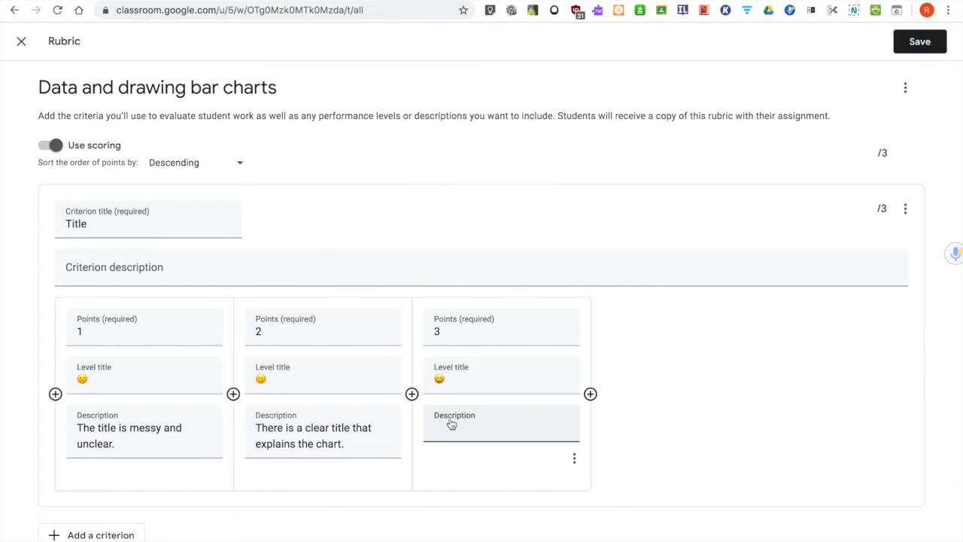
pyautogui.write('There is')
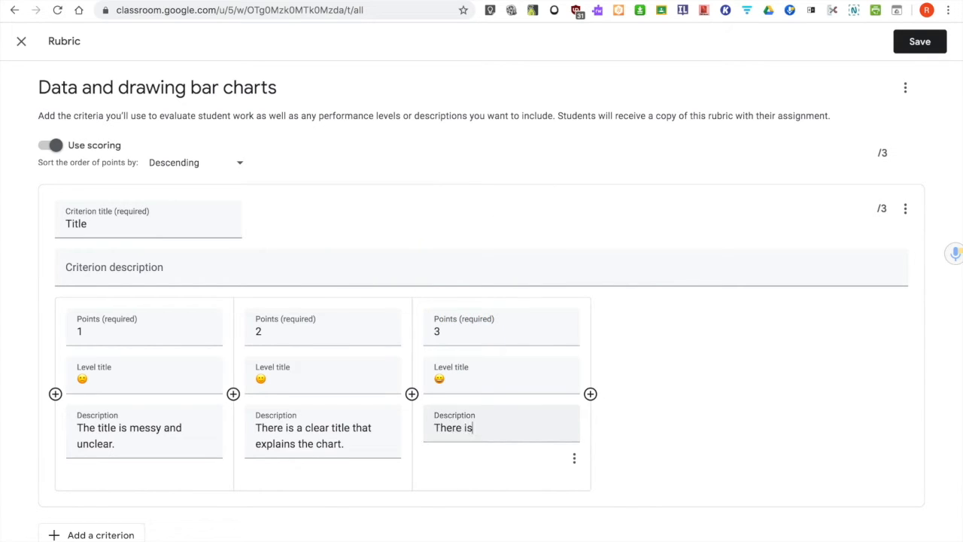
pyautogui.write('a clear und')
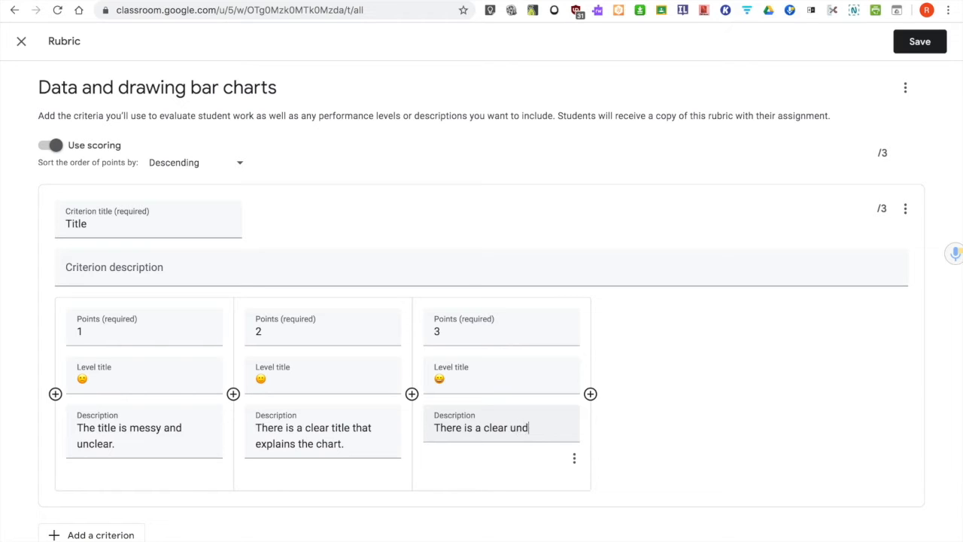
pyautogui.write('erlined tit')
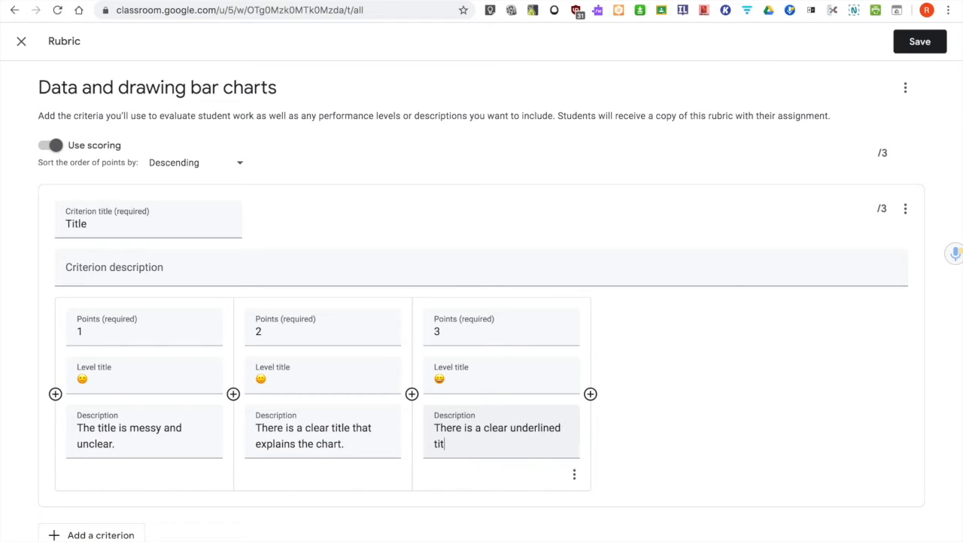
pyautogui.write('e that exp')
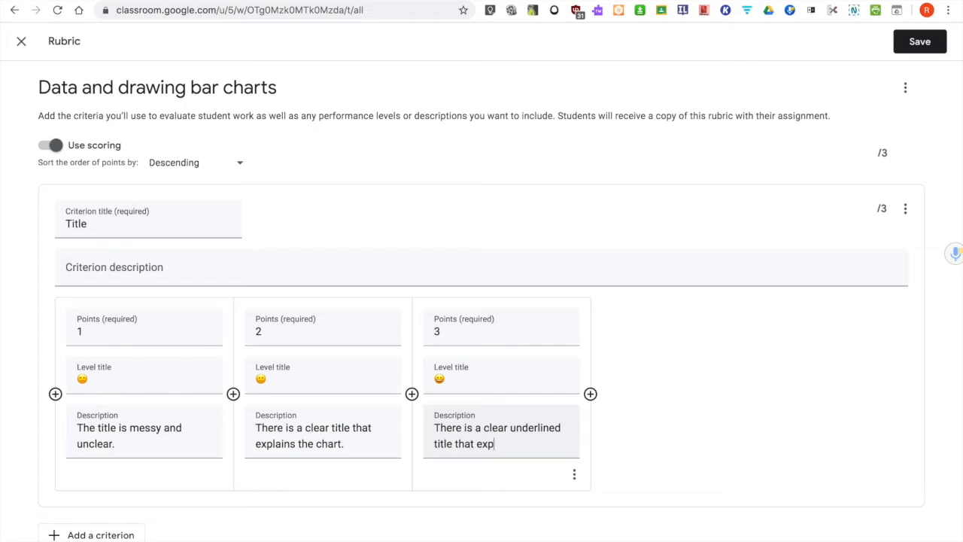
pyautogui.write('lains the ch')
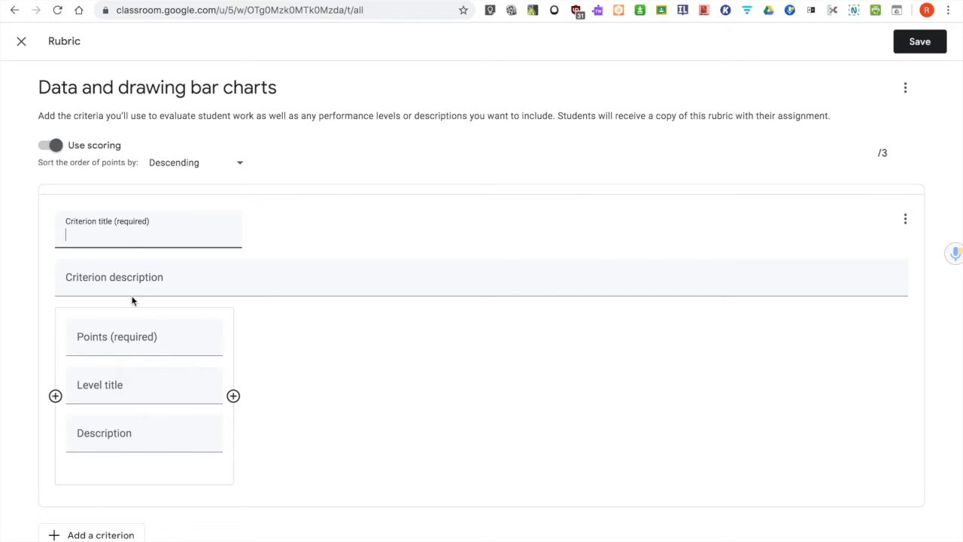
# Add an 'Axes' criterion whose 1-point smiley level says no axis is labelled.
pyautogui.write('A')
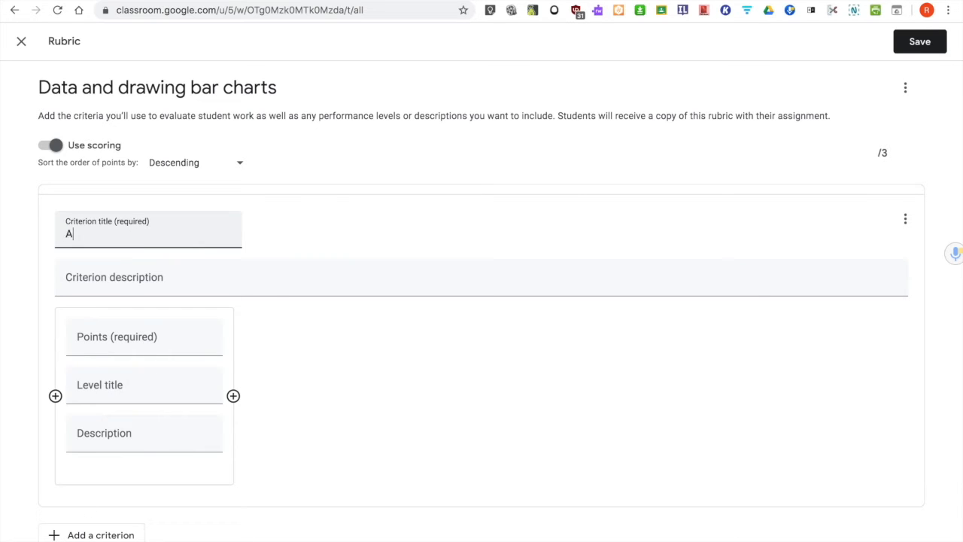
pyautogui.write('xes')
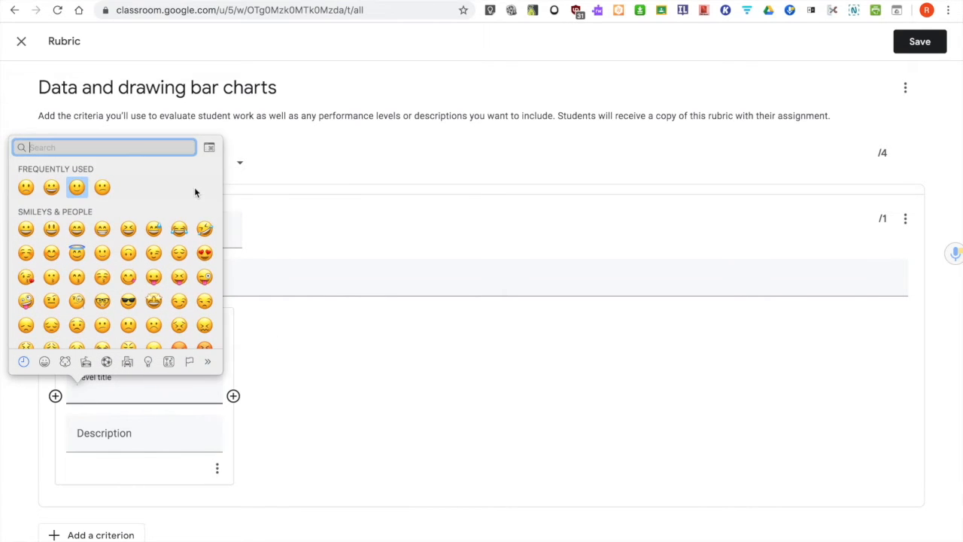
pyautogui.click(77, 188)
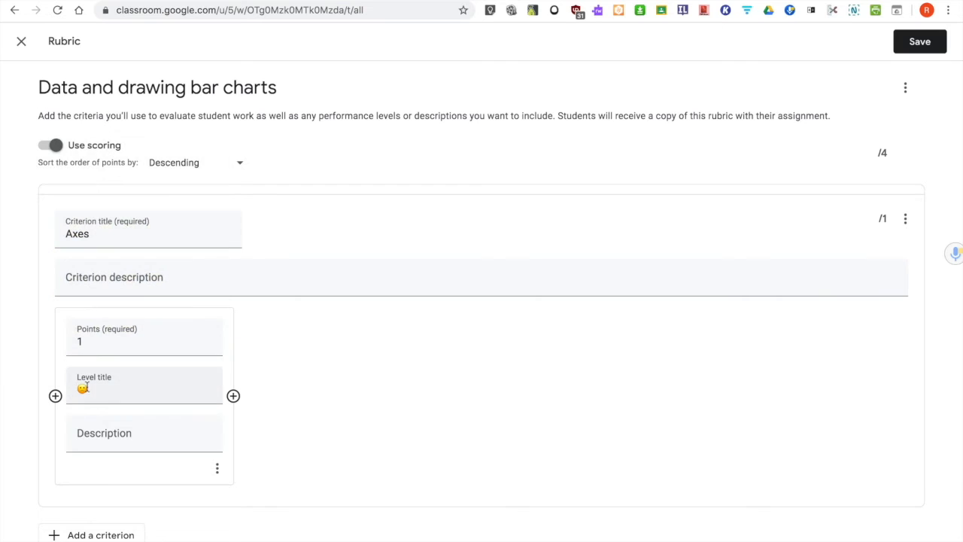
pyautogui.write('Neither axis has a labe')
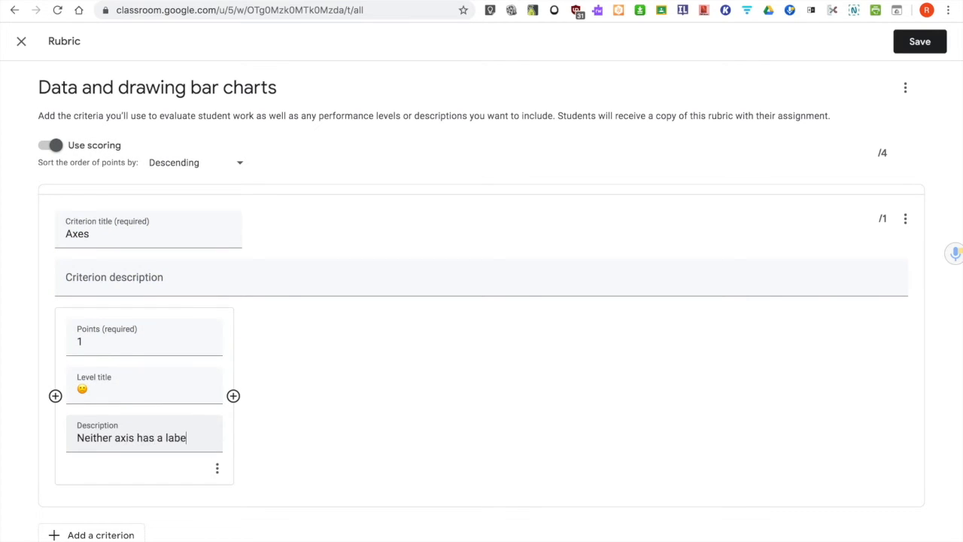
# Add 2- and 3-point Axes levels for one axis and both axes labelled correctly.
pyautogui.click(233, 396)
pyautogui.write('Only one')
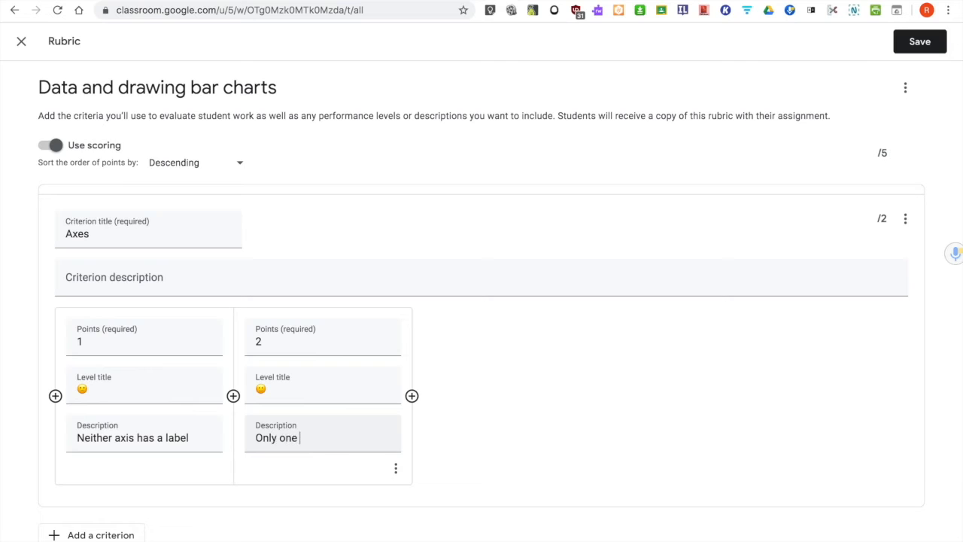
pyautogui.write('axis is labelled c')
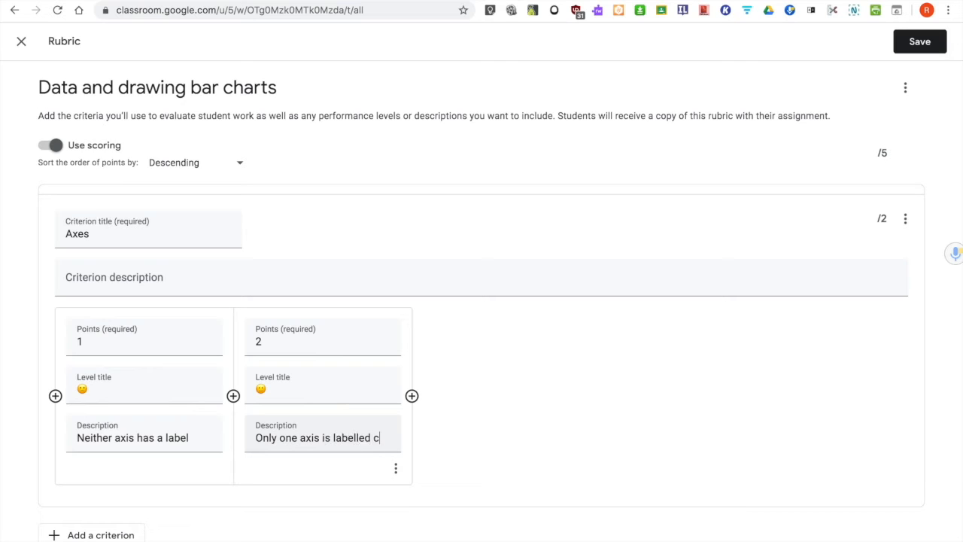
pyautogui.write('orrectly.')
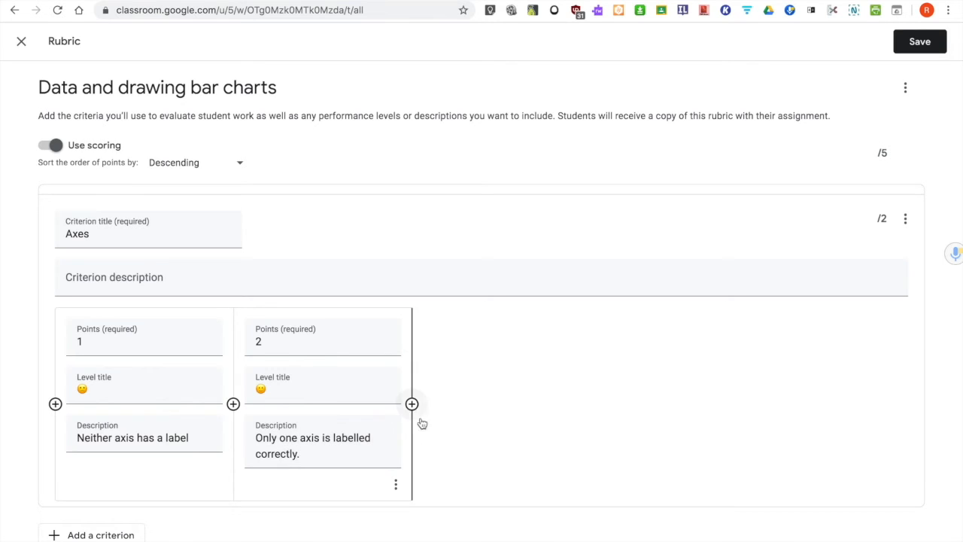
pyautogui.click(412, 404)
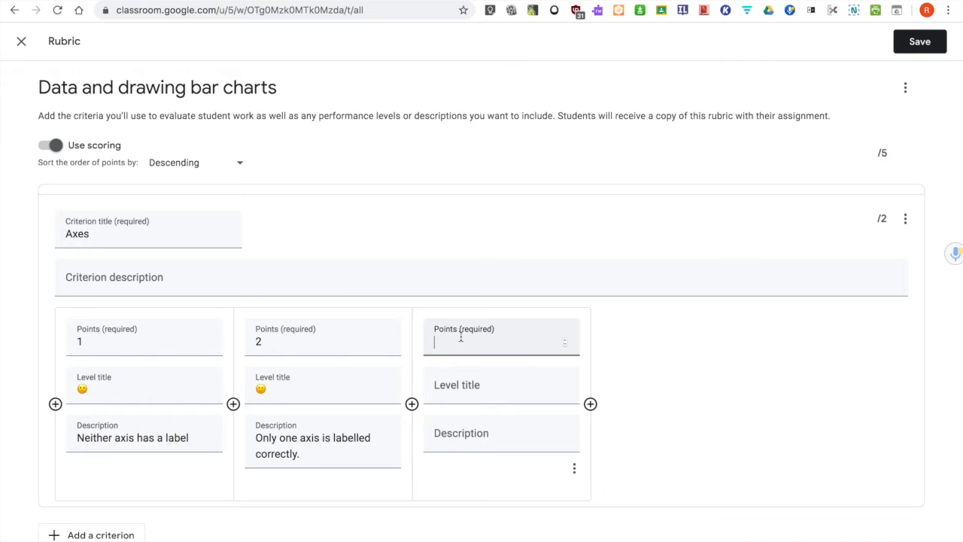
pyautogui.click(456, 385)
pyautogui.write('The h')
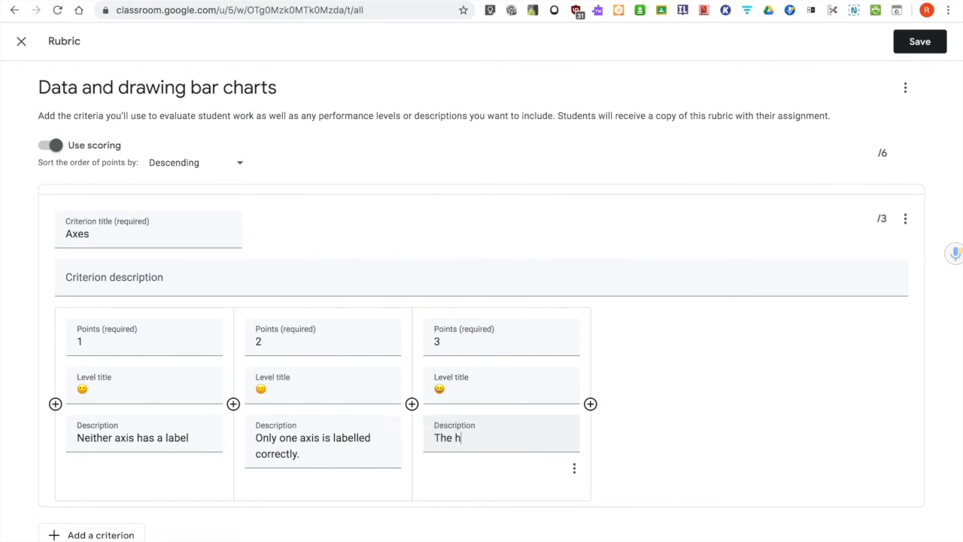
pyautogui.write('orizontal and vertical axes are labe')
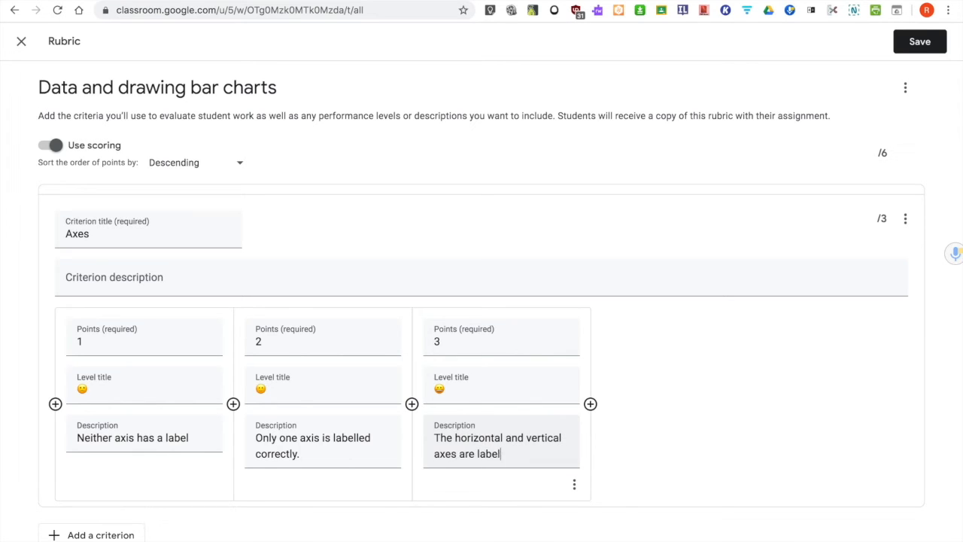
pyautogui.write('led correctly.')
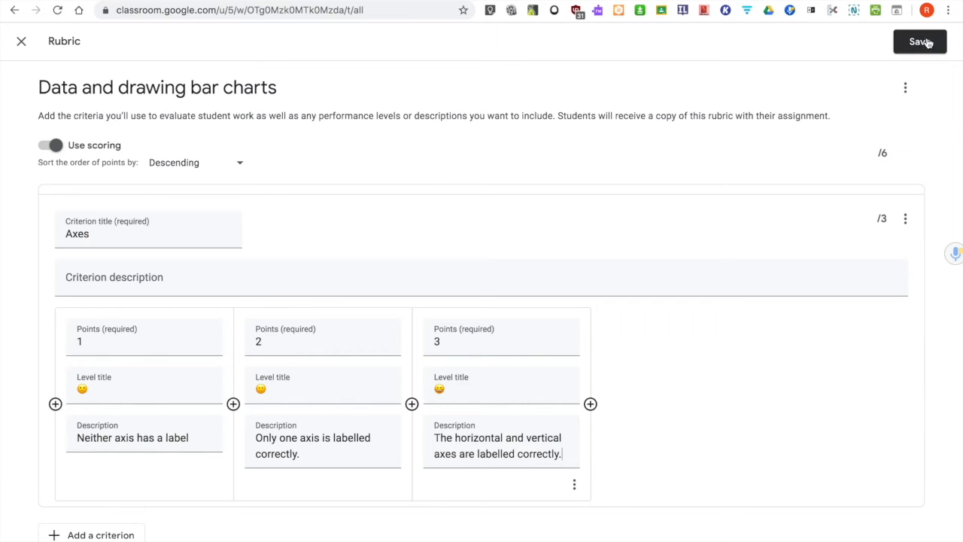
# Save the 6-point rubric and assign the bar charts assignment to the class.
pyautogui.click(919, 41)
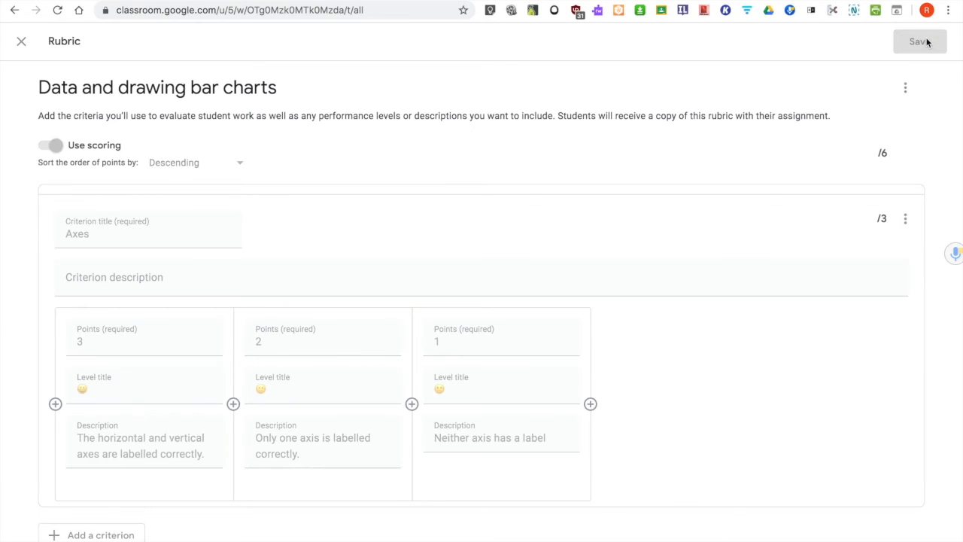
pyautogui.click(919, 41)
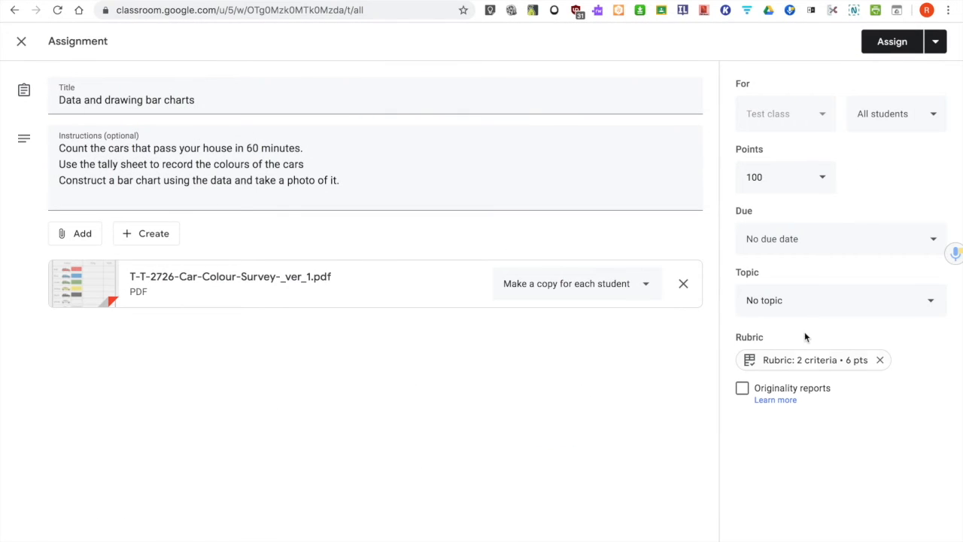
pyautogui.moveTo(819, 367)
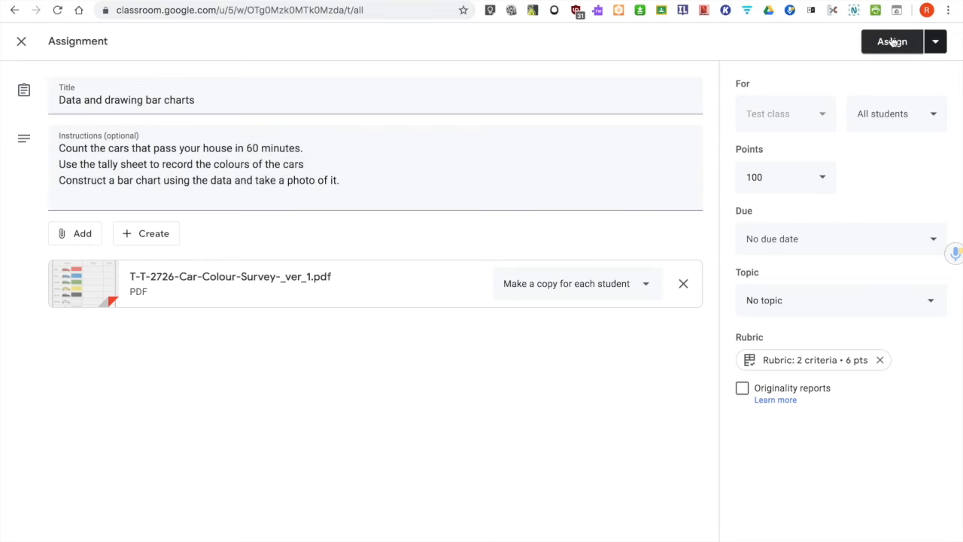
pyautogui.click(891, 42)
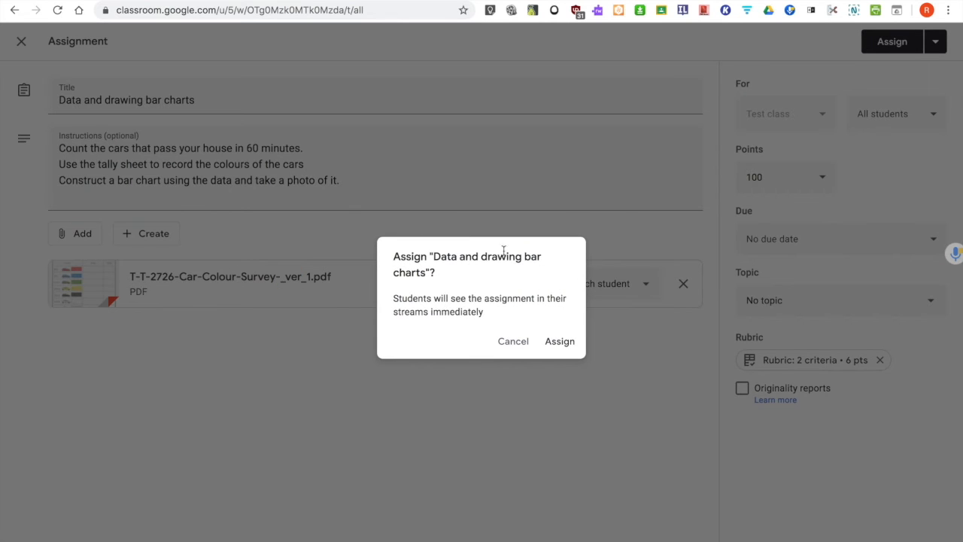
pyautogui.click(559, 340)
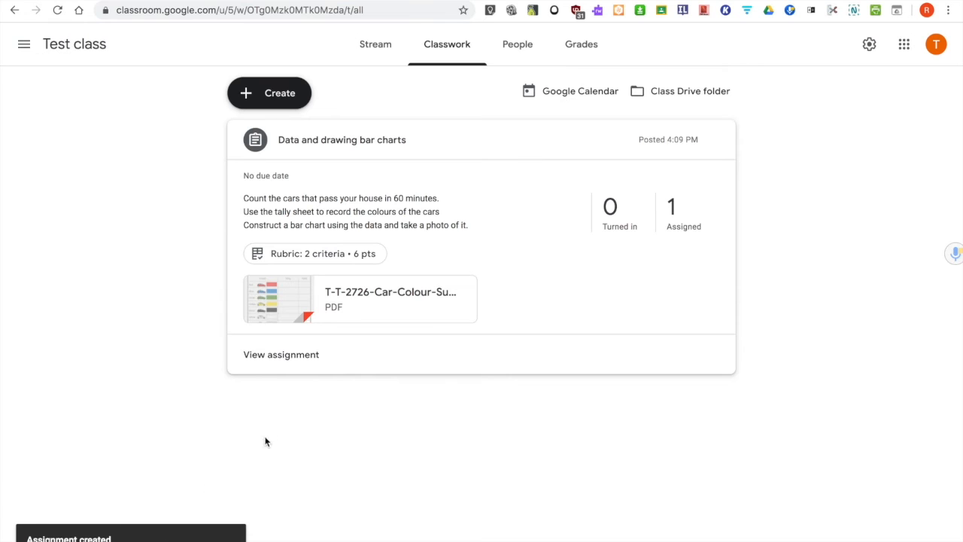
pyautogui.moveTo(263, 66)
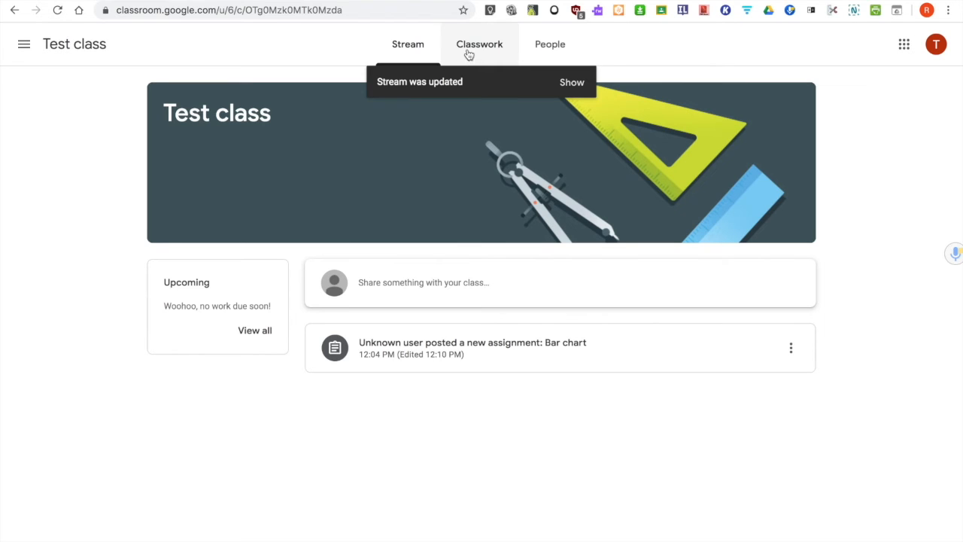
# Review the posted assignment's two rubric criteria from Classwork, then close the rubric view.
pyautogui.click(479, 44)
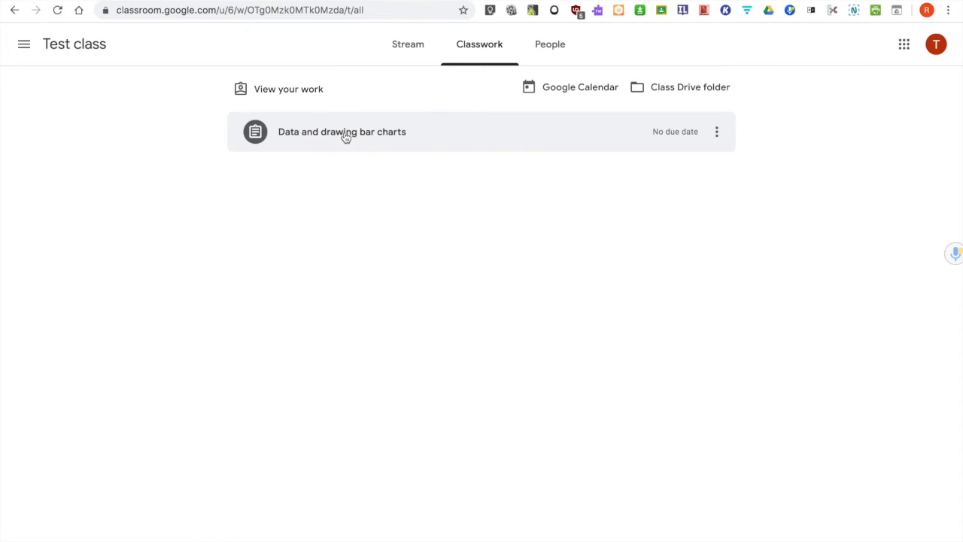
pyautogui.click(342, 132)
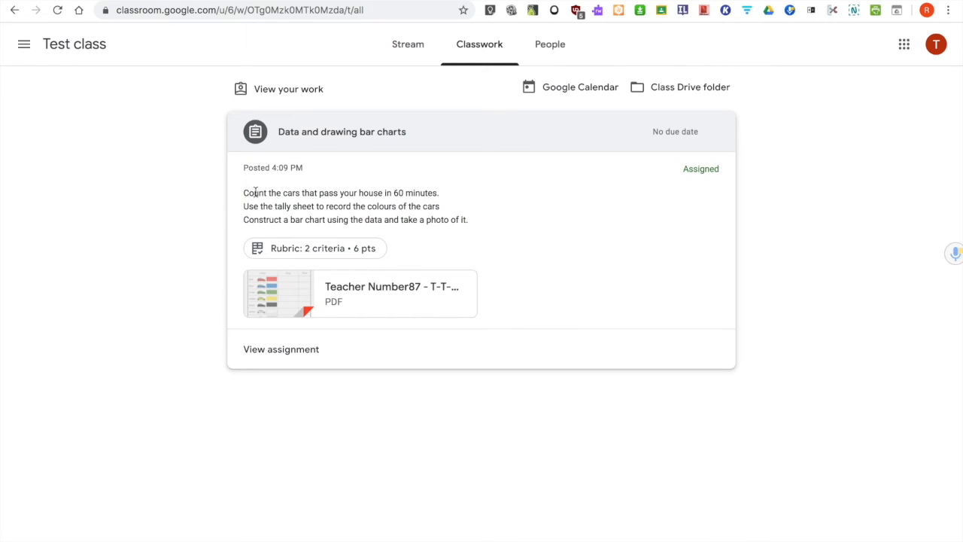
pyautogui.moveTo(255, 310)
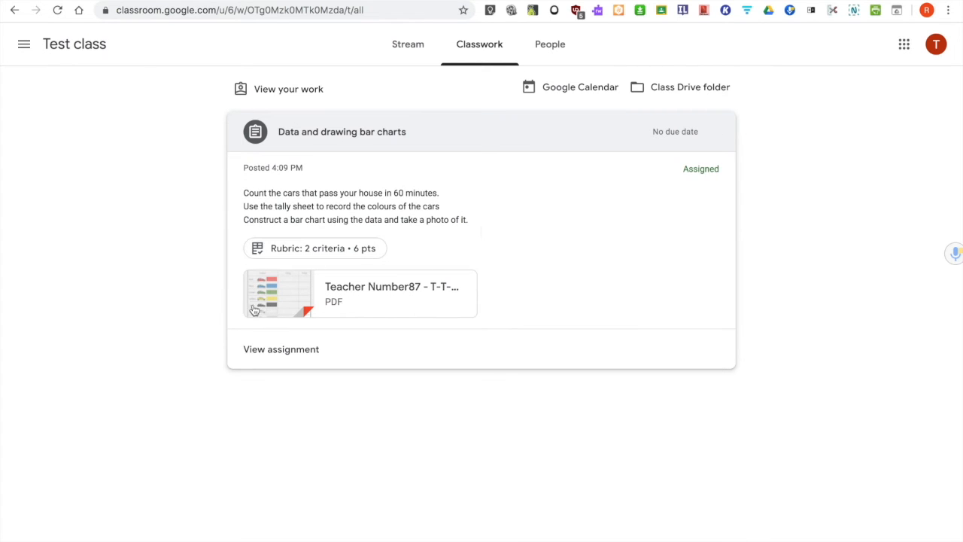
pyautogui.moveTo(280, 282)
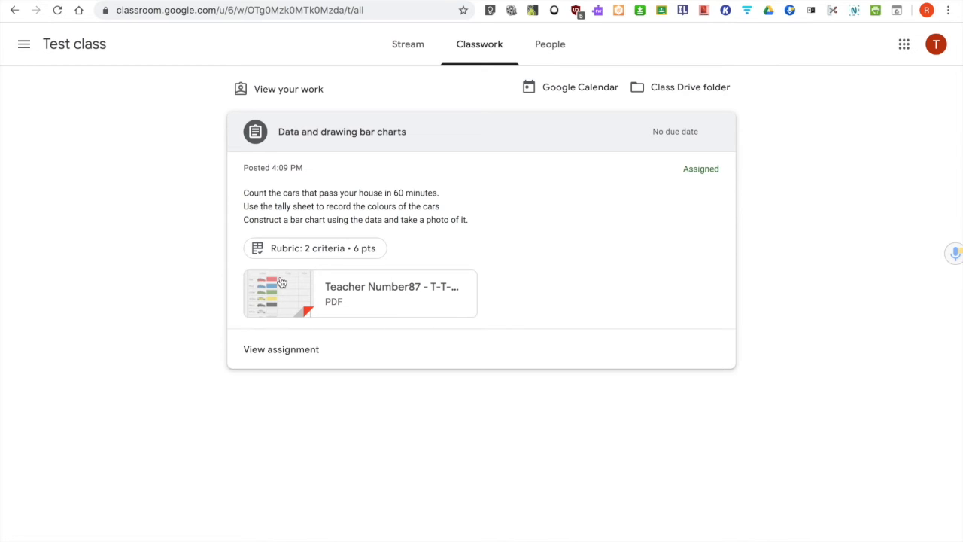
pyautogui.moveTo(316, 248)
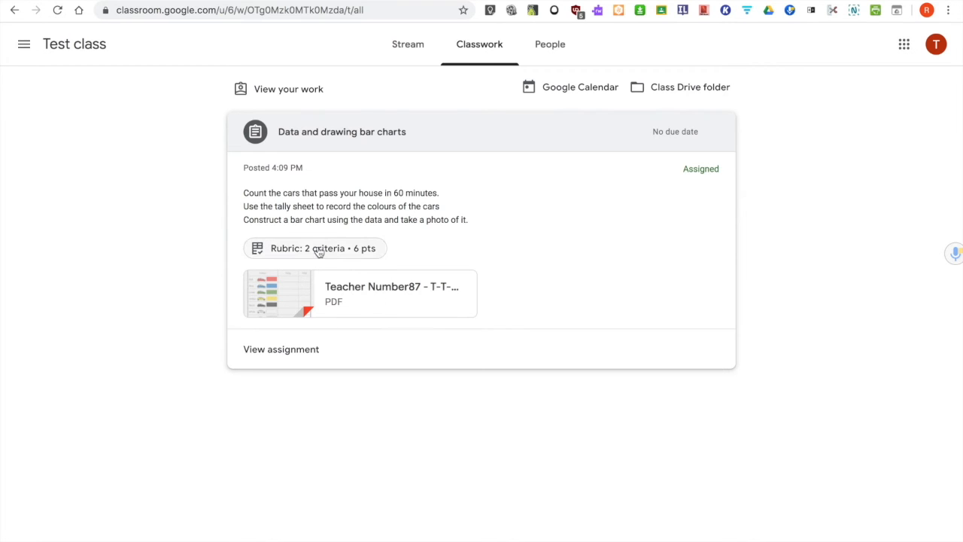
pyautogui.click(314, 248)
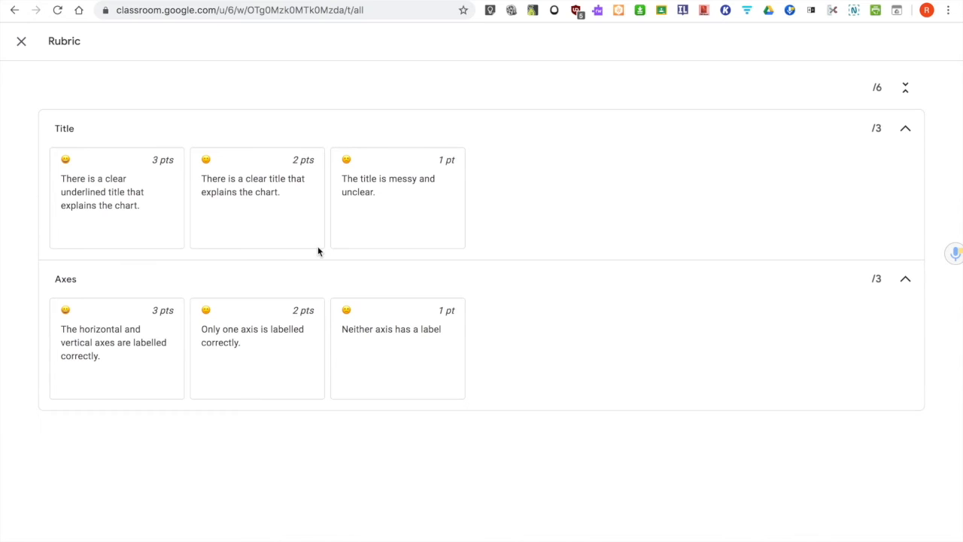
pyautogui.moveTo(148, 237)
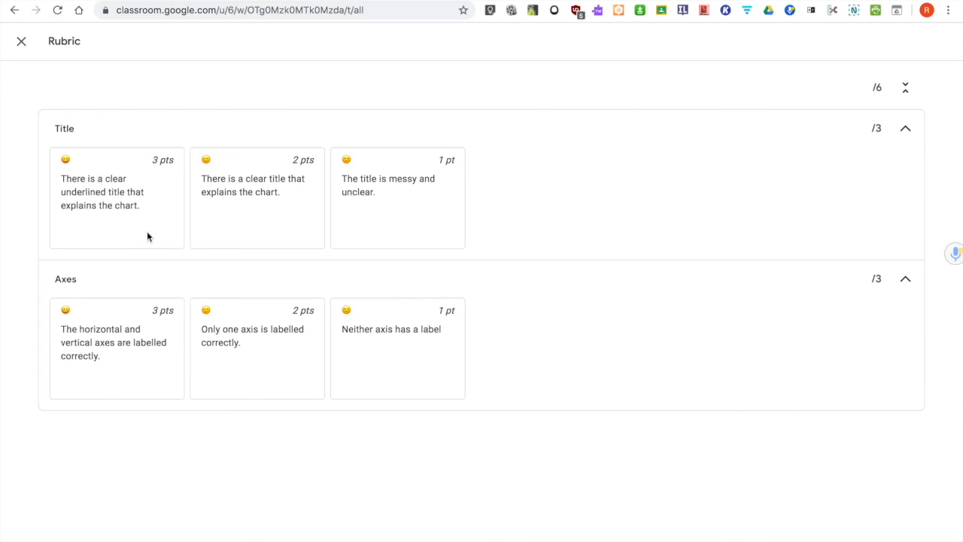
pyautogui.moveTo(223, 250)
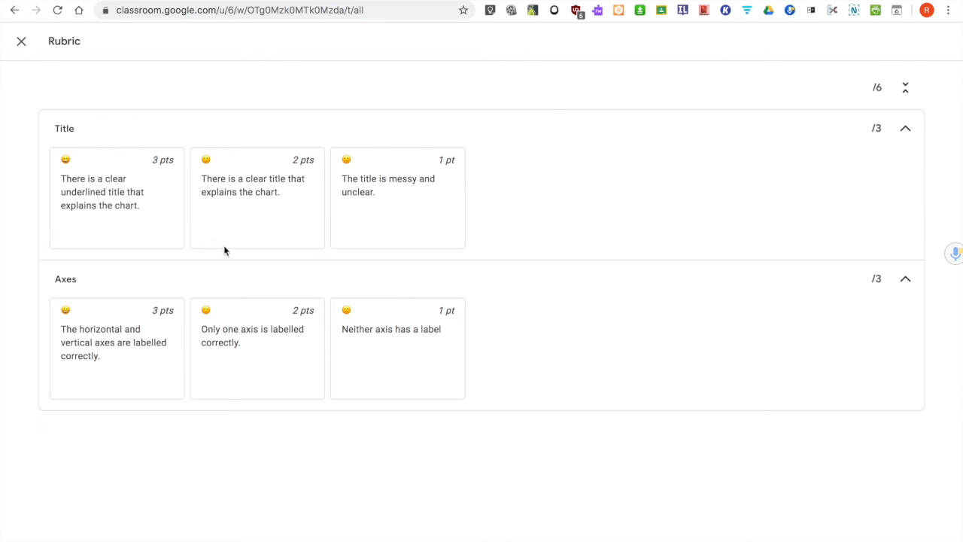
pyautogui.moveTo(382, 237)
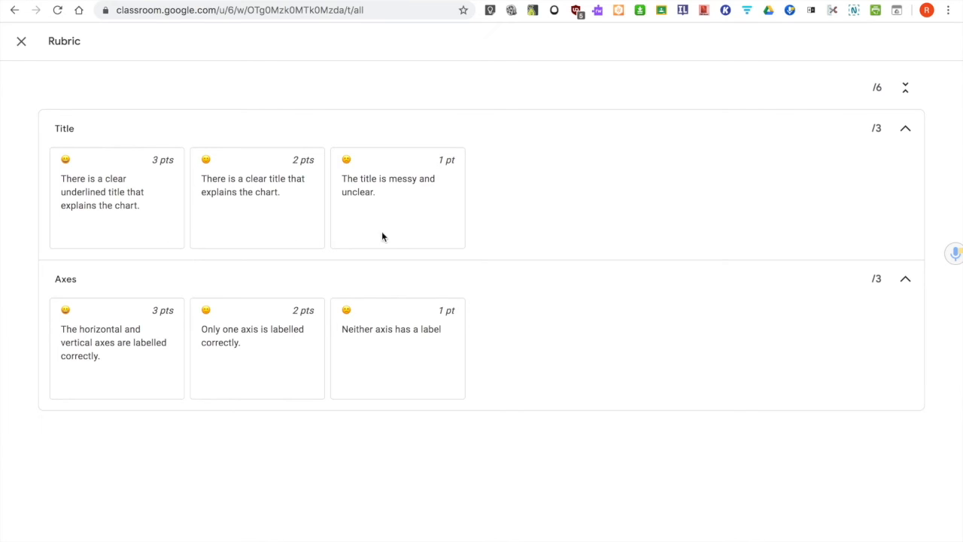
pyautogui.moveTo(468, 249)
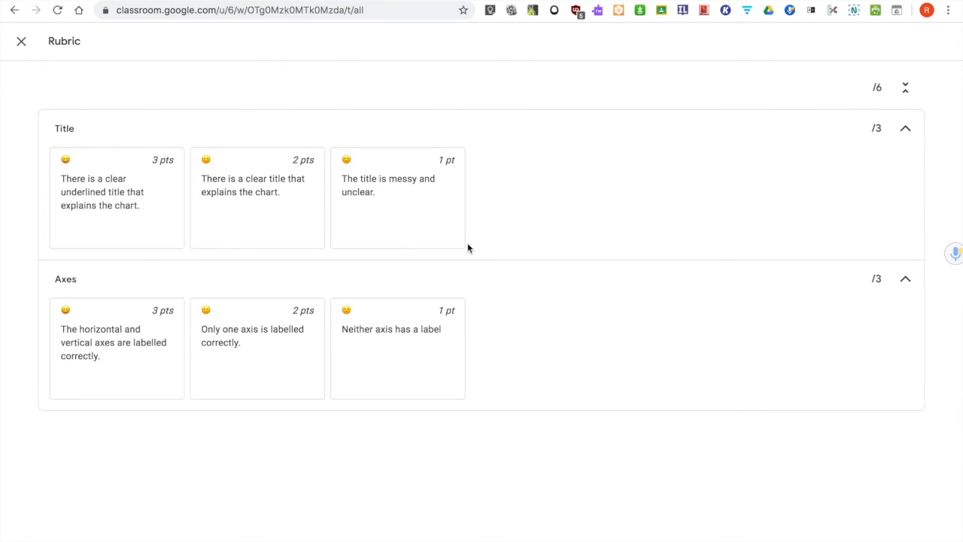
pyautogui.click(21, 41)
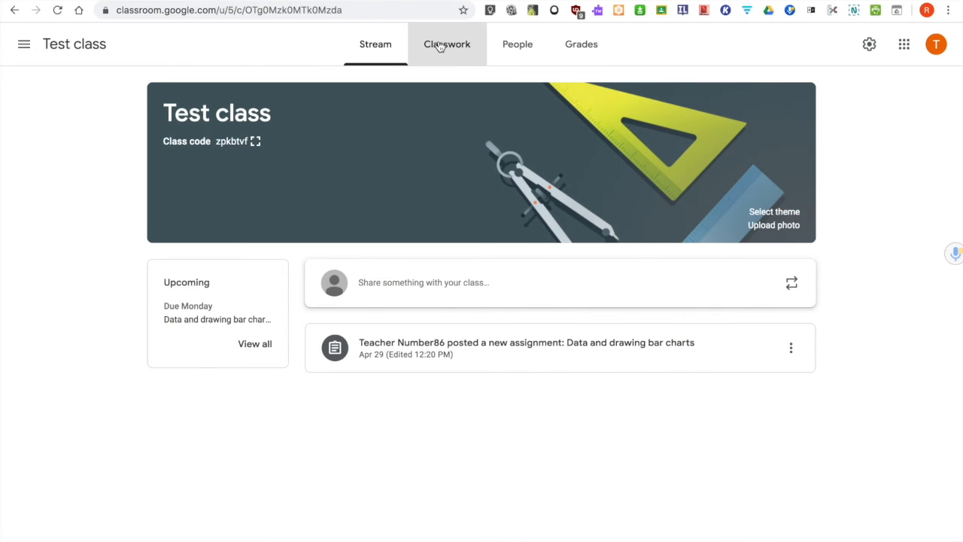
# From Classwork, open the turned-in student submission of the bar charts assignment for grading.
pyautogui.click(447, 44)
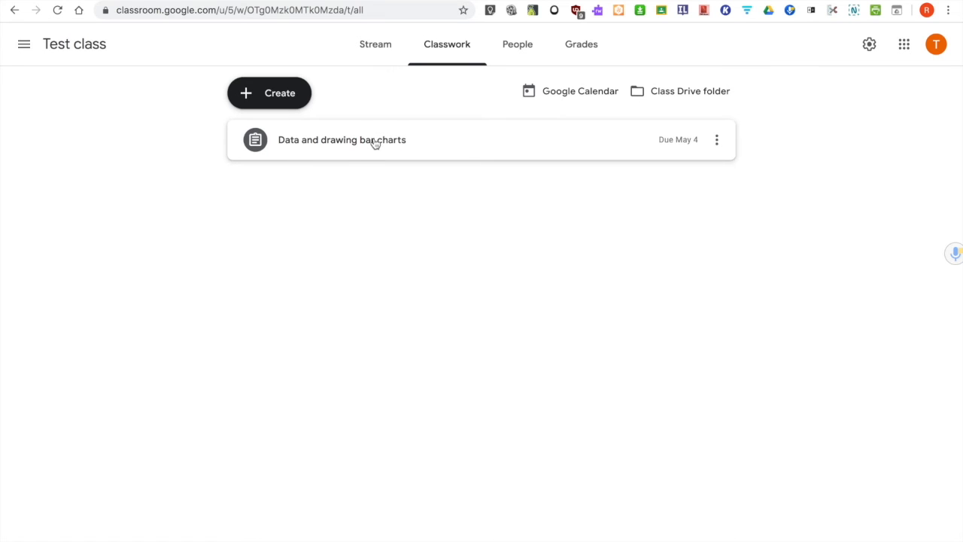
pyautogui.click(341, 139)
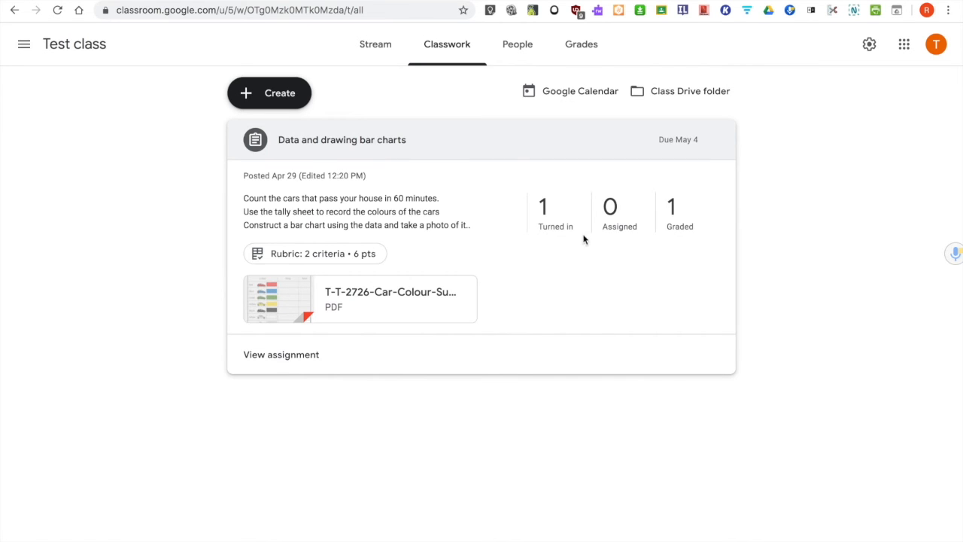
pyautogui.moveTo(553, 227)
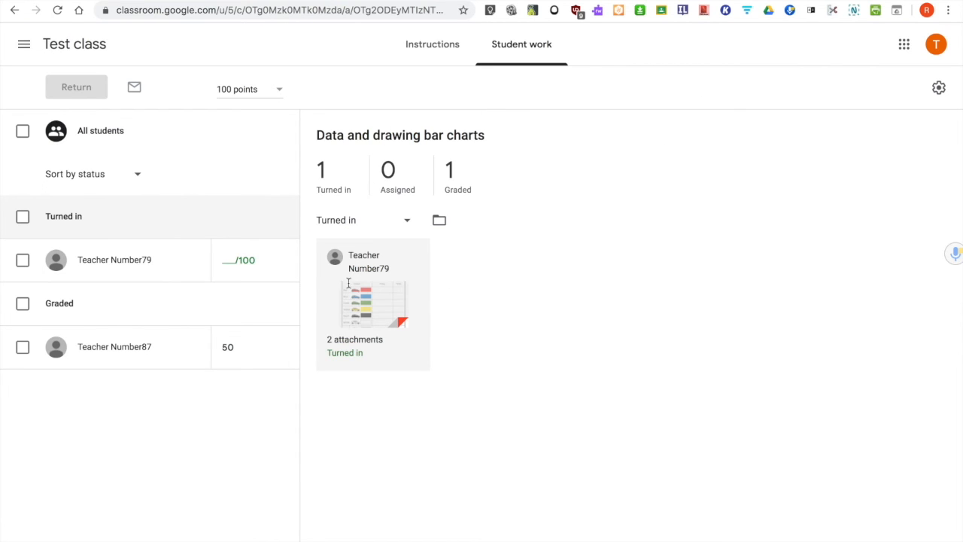
pyautogui.click(373, 301)
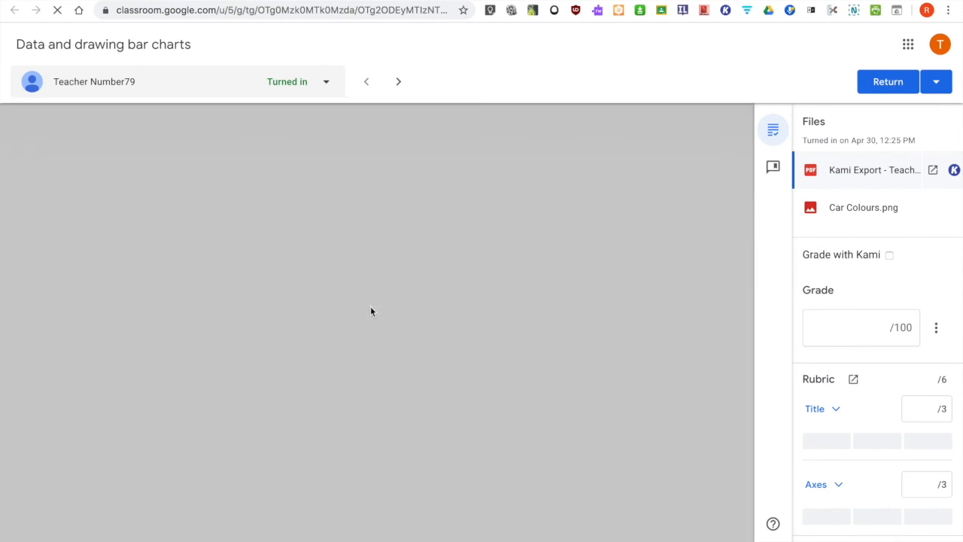
# View the Car Colours.png chart and score Title 2/3 and Axes 1/3, totalling 3/6.
pyautogui.click(873, 169)
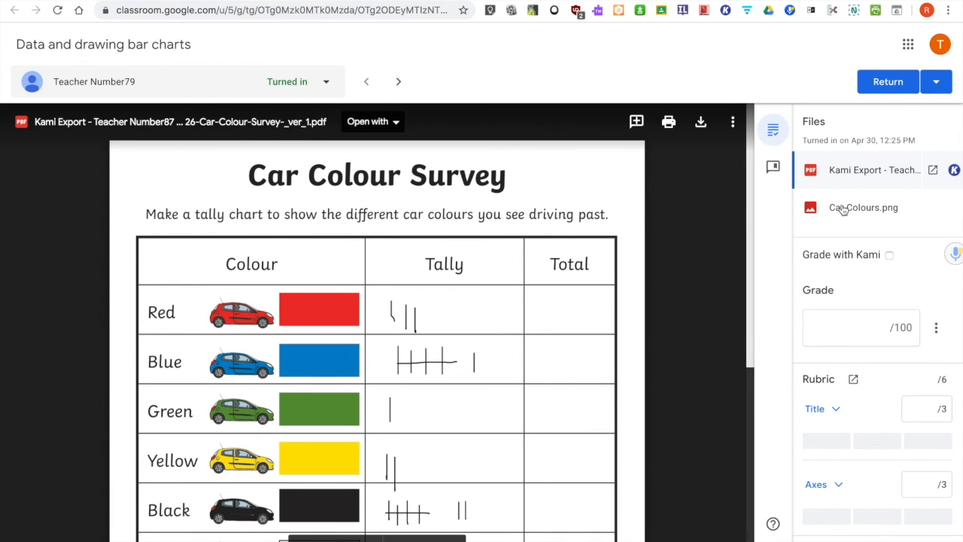
pyautogui.click(862, 207)
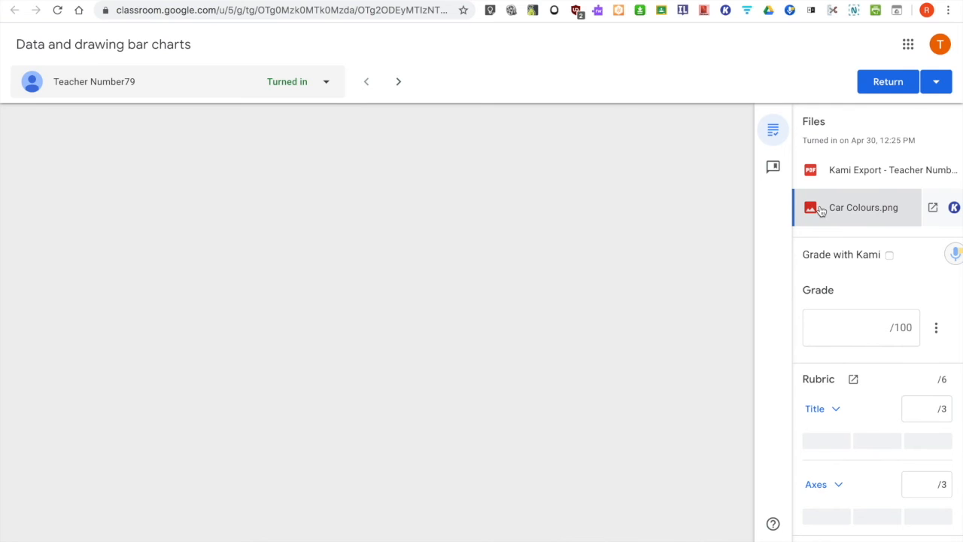
pyautogui.click(862, 207)
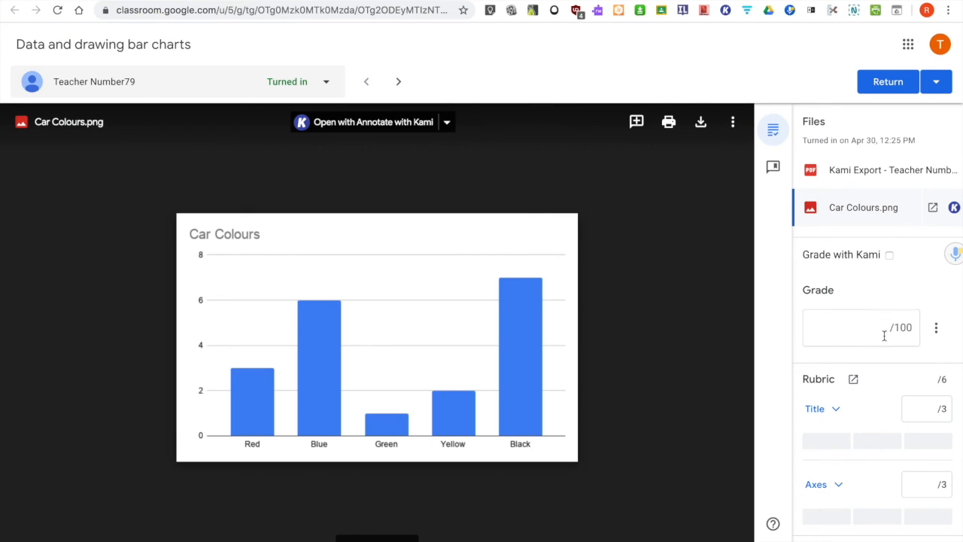
pyautogui.scroll(-3)
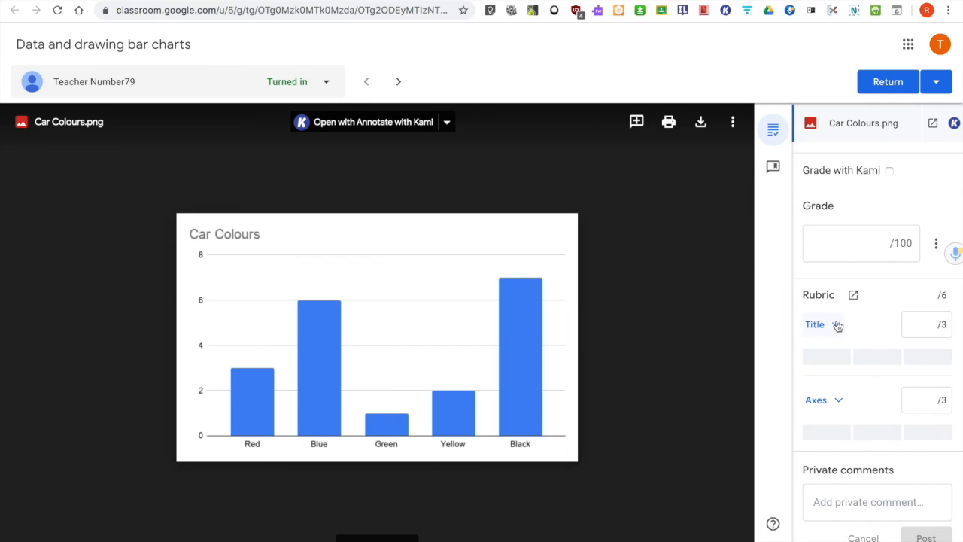
pyautogui.click(814, 324)
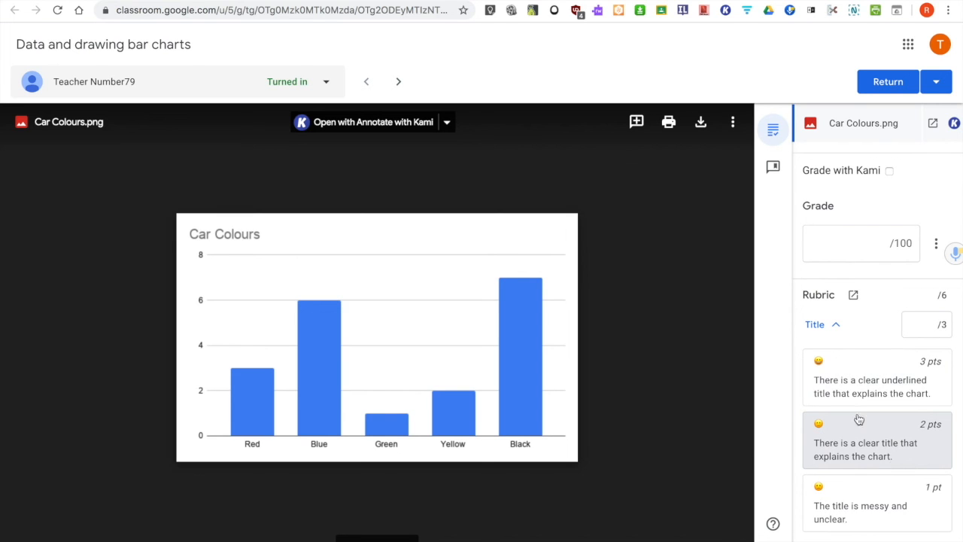
pyautogui.click(876, 440)
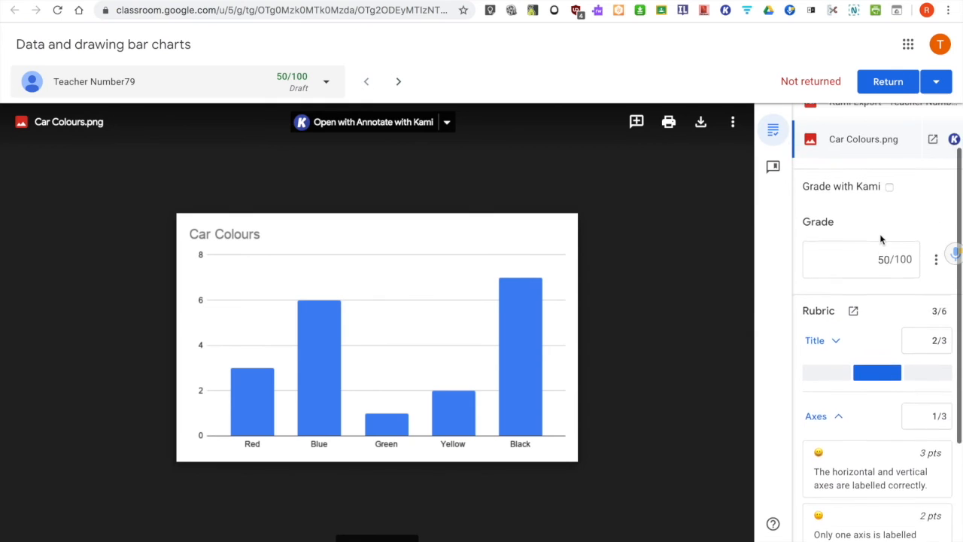
# Return the graded work (50/100) to the student.
pyautogui.scroll(3)
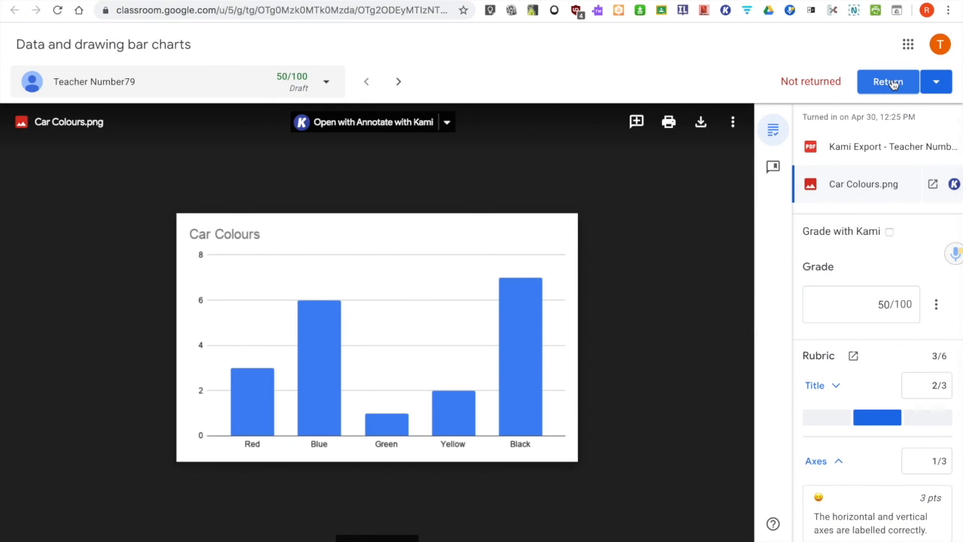
pyautogui.click(888, 81)
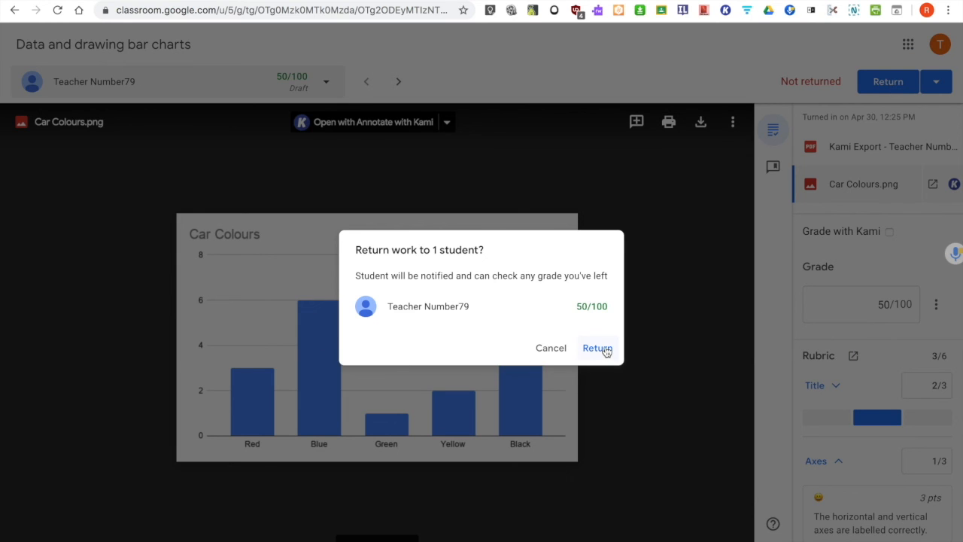
pyautogui.click(596, 348)
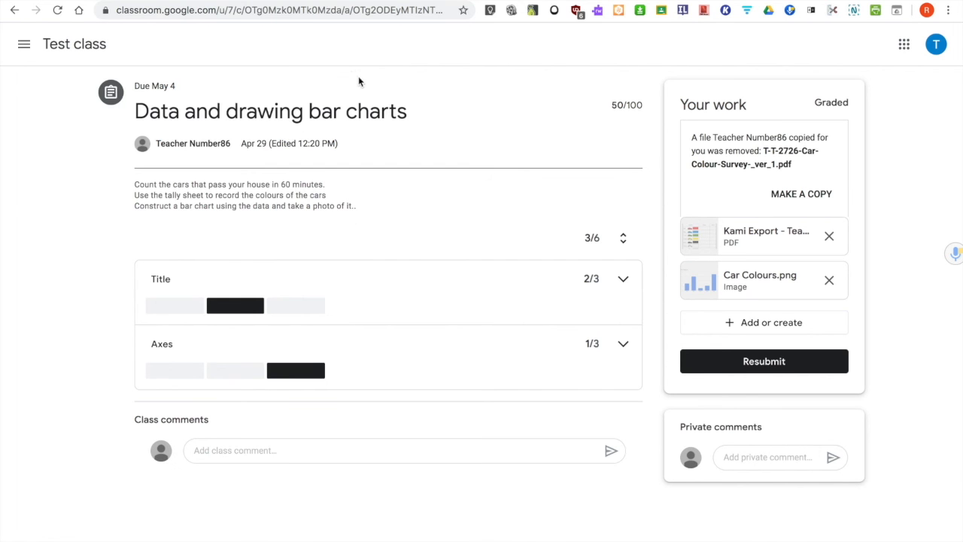
pyautogui.moveTo(136, 410)
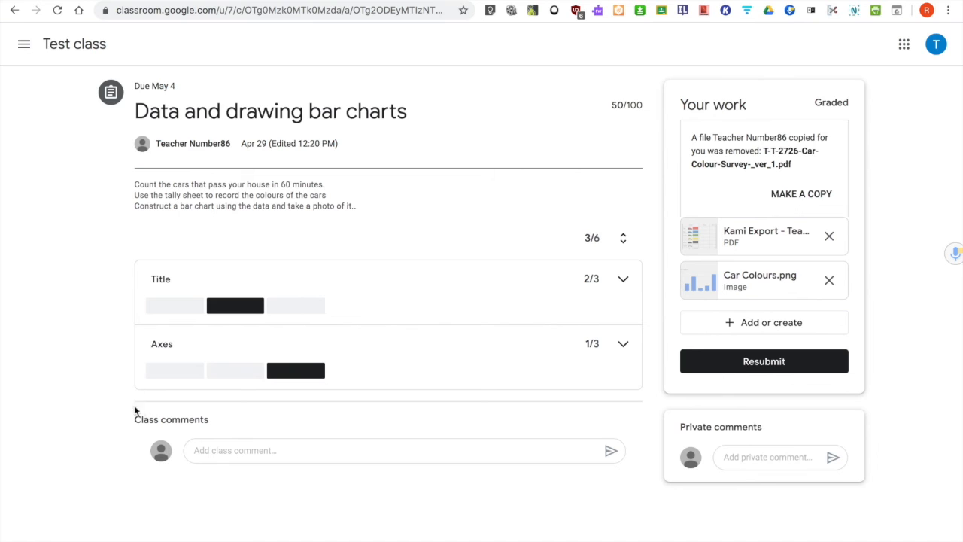
pyautogui.moveTo(599, 228)
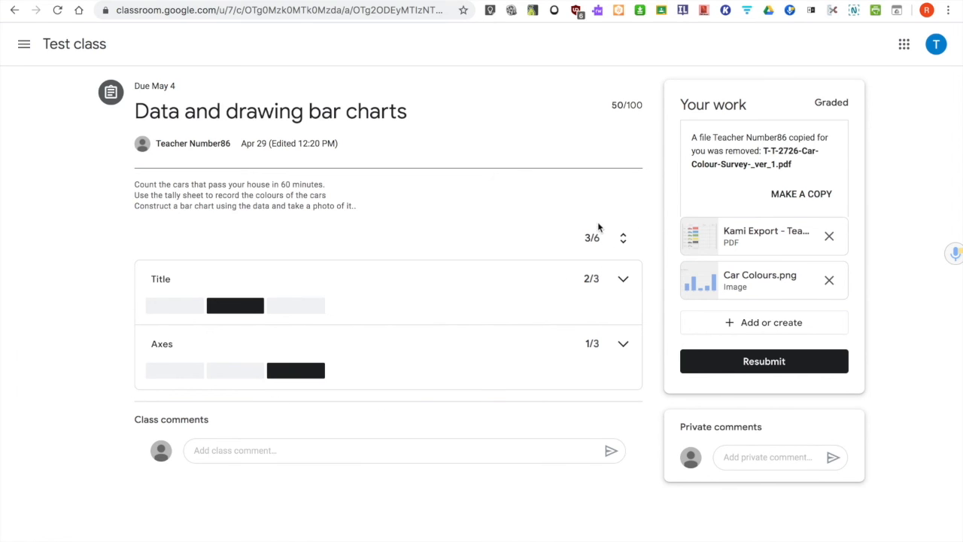